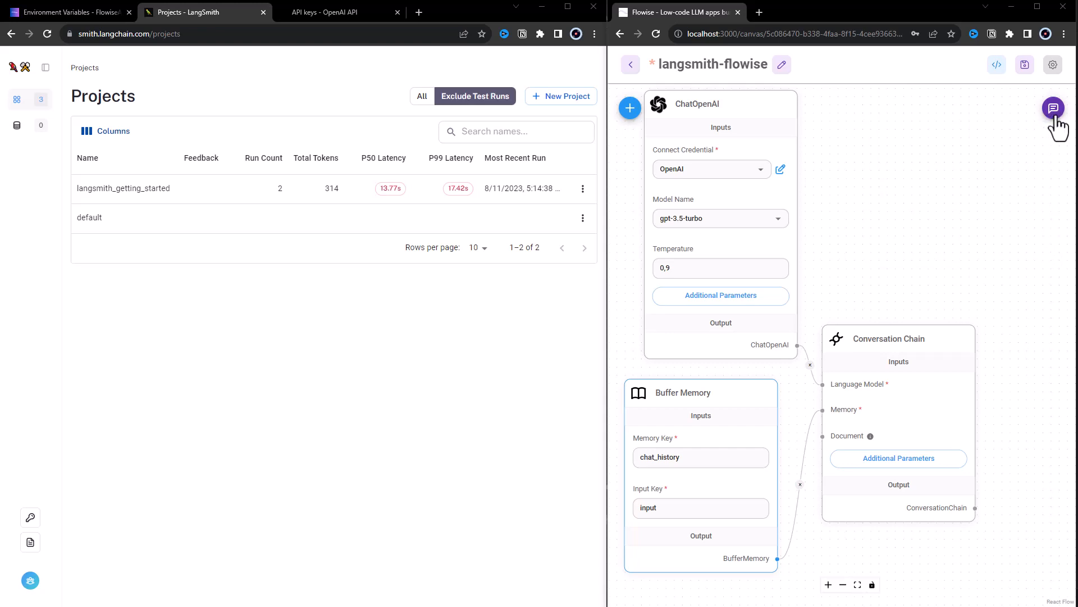
Step: Ask the Flowise chatflow "What is AGI?" from the chat panel
click(1053, 107)
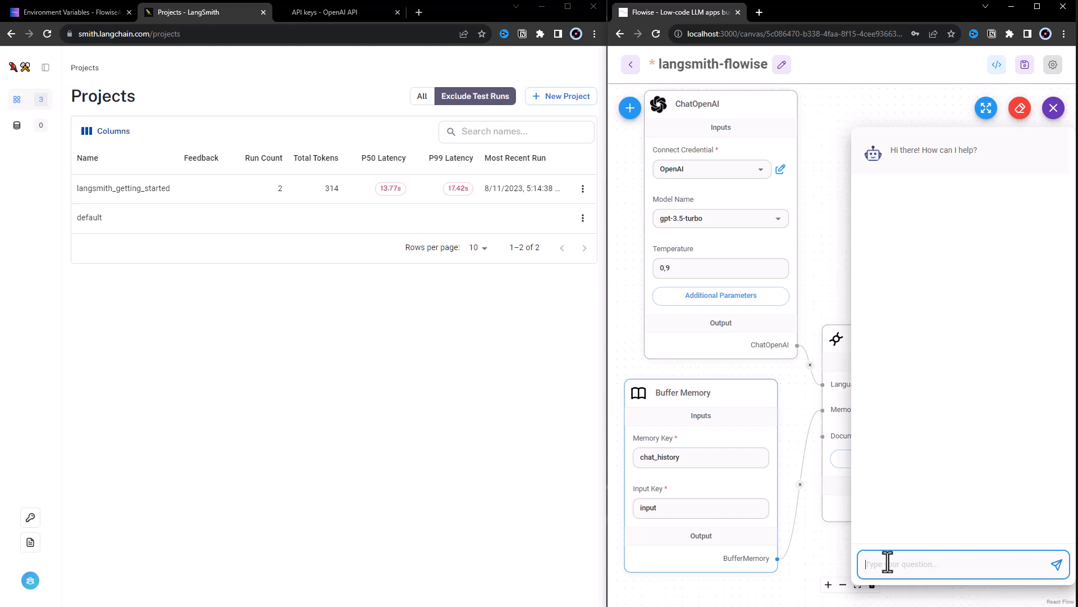
text(What is AGI?)
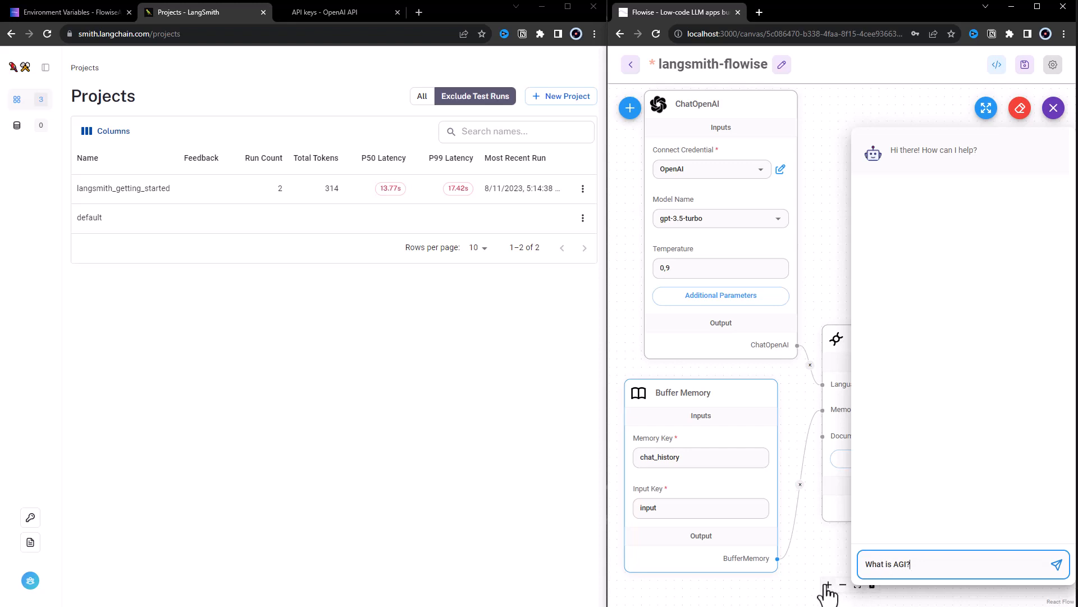
click(1057, 564)
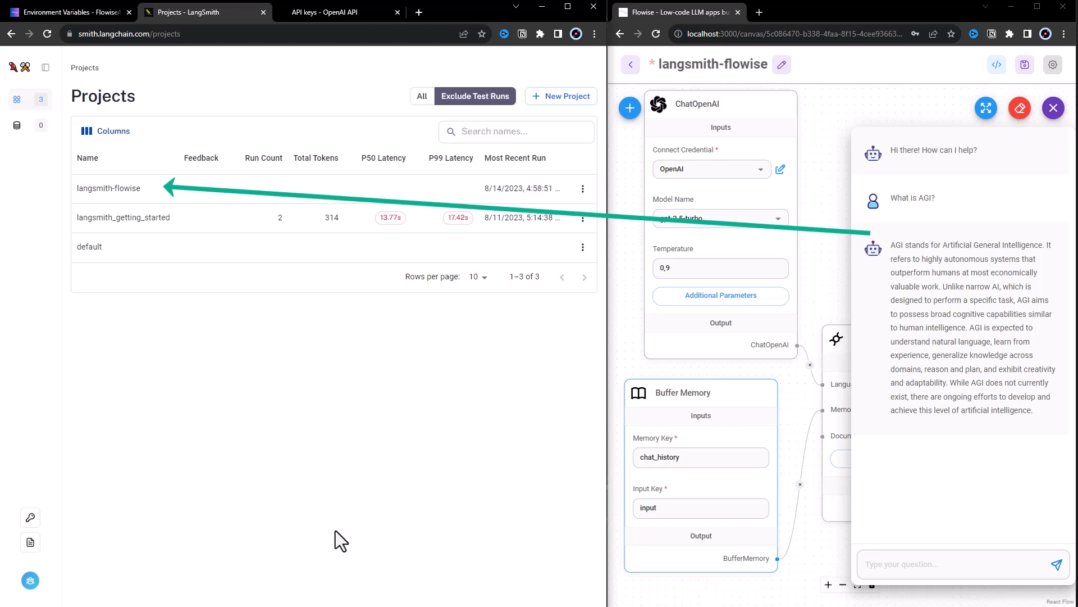
mouse_move(108, 188)
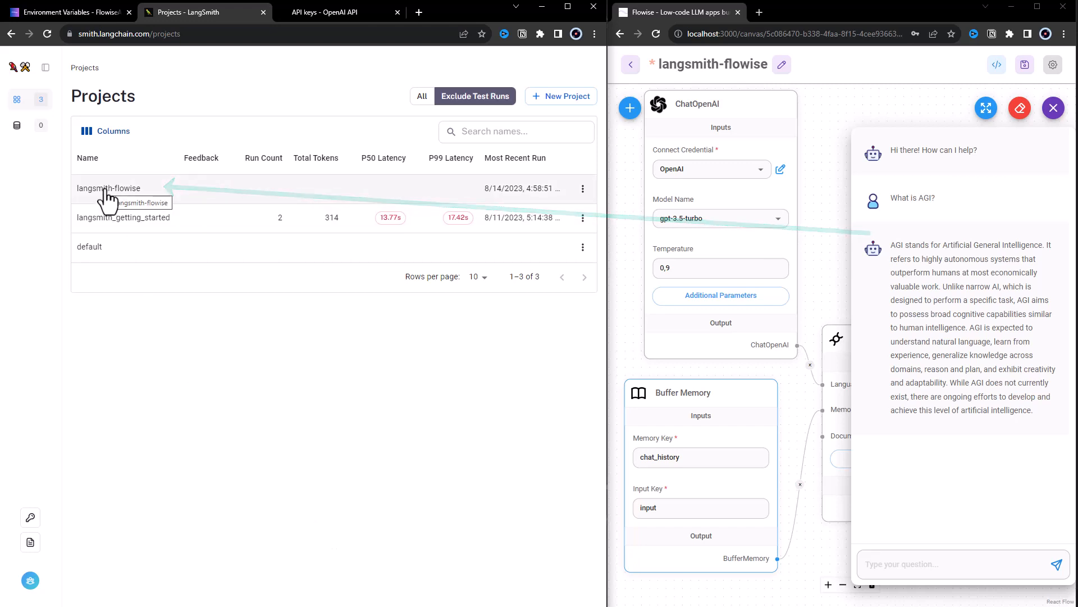
Step: Inspect the langsmith-flowise ConversationChain and ChatOpenAI traces, then show Flowise's HTTPS clone URL on GitHub
click(108, 187)
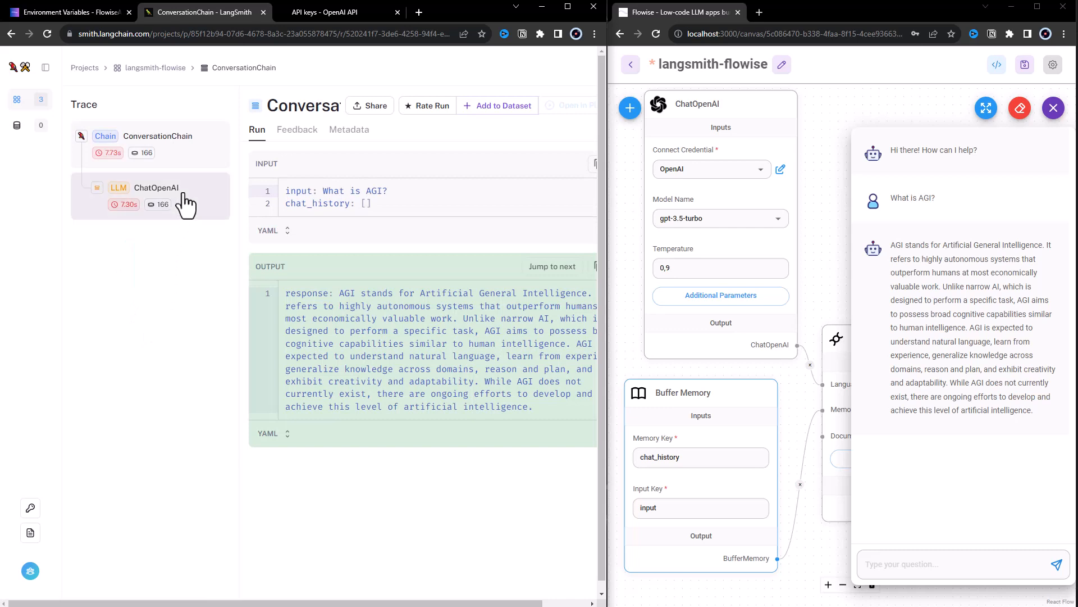
click(157, 187)
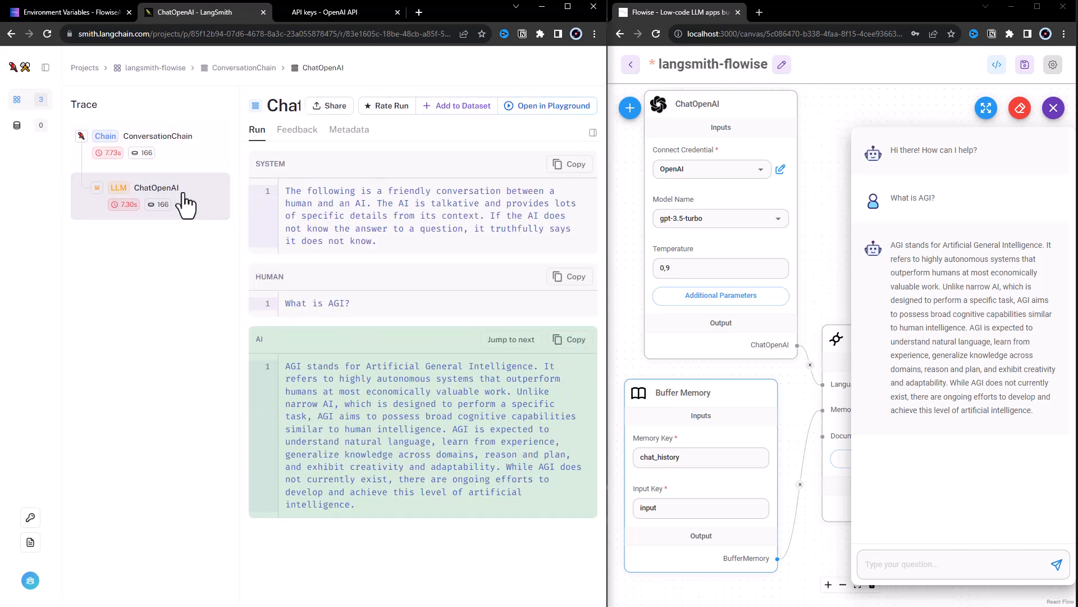
mouse_move(179, 165)
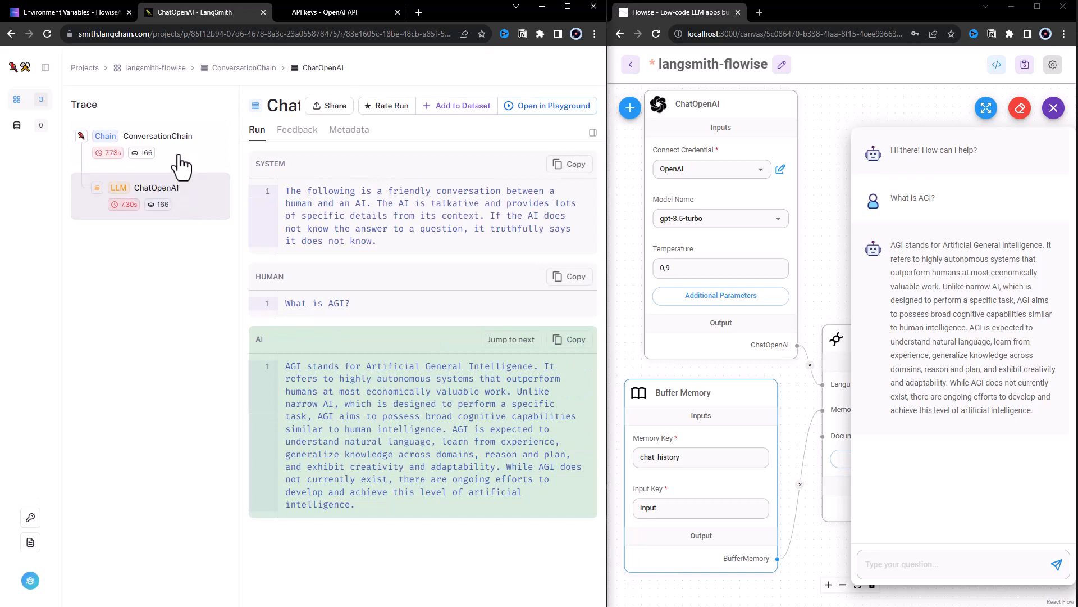
click(157, 135)
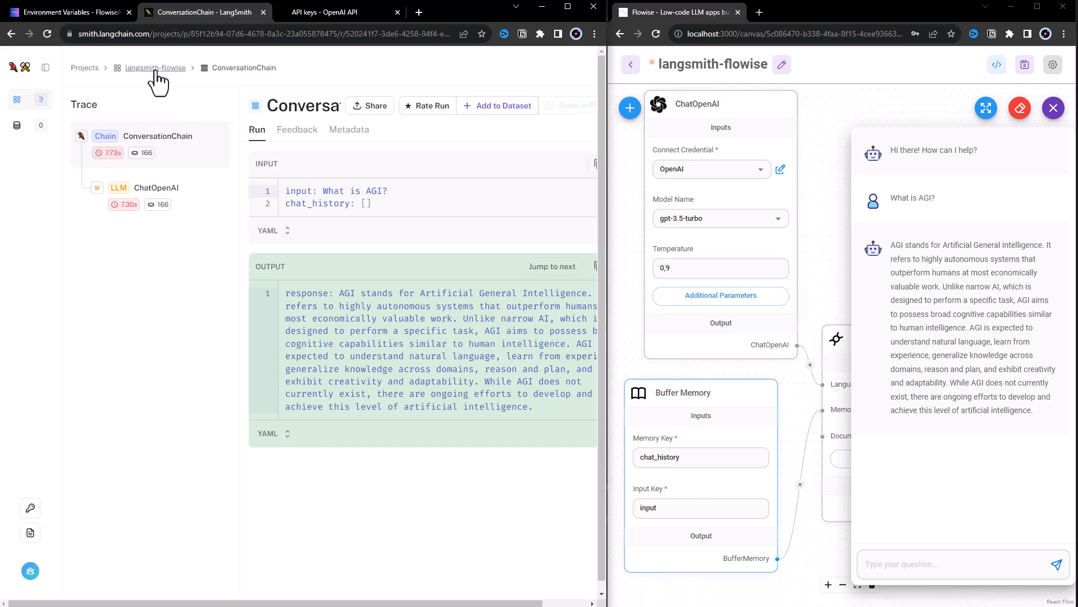
click(154, 68)
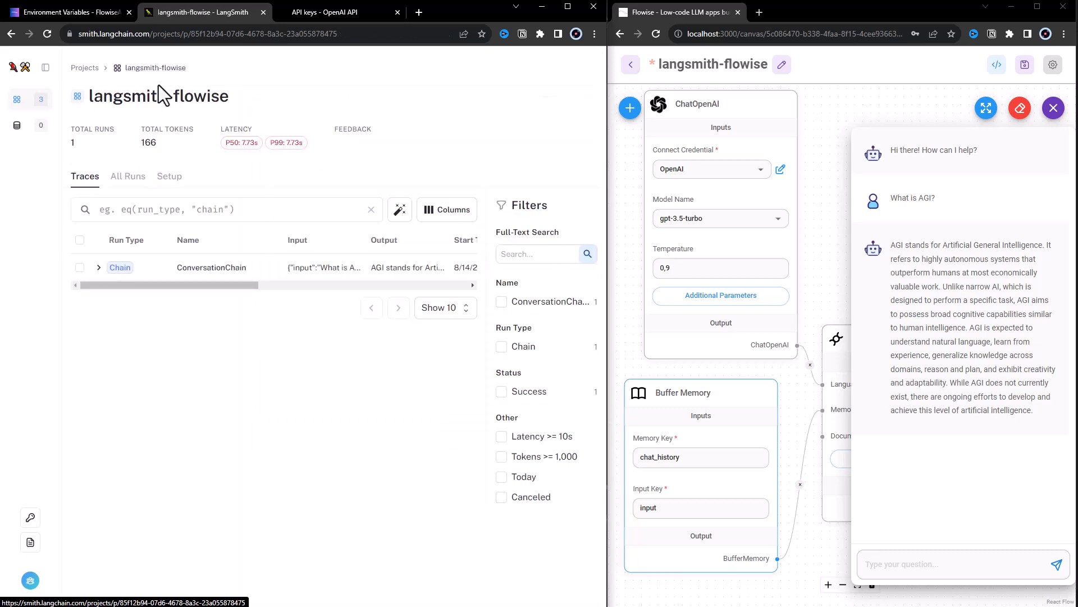
mouse_move(85, 67)
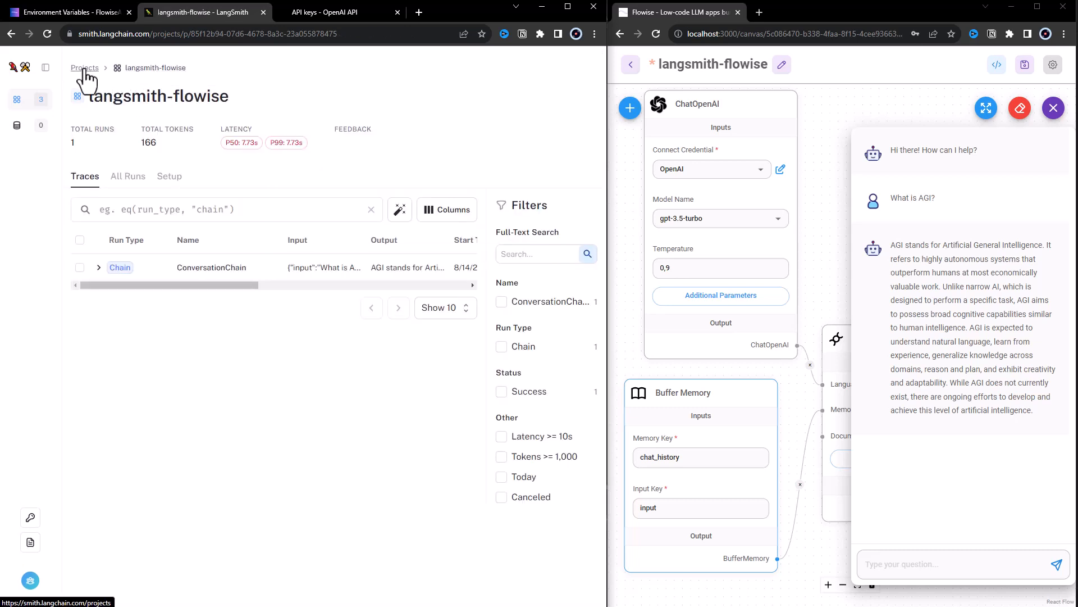
click(85, 67)
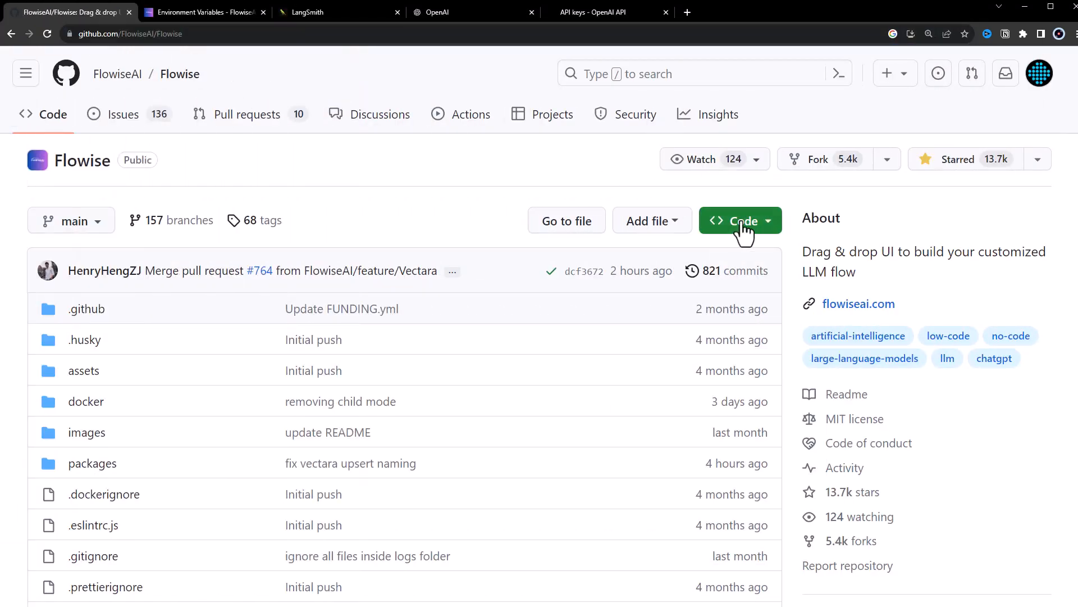
click(740, 221)
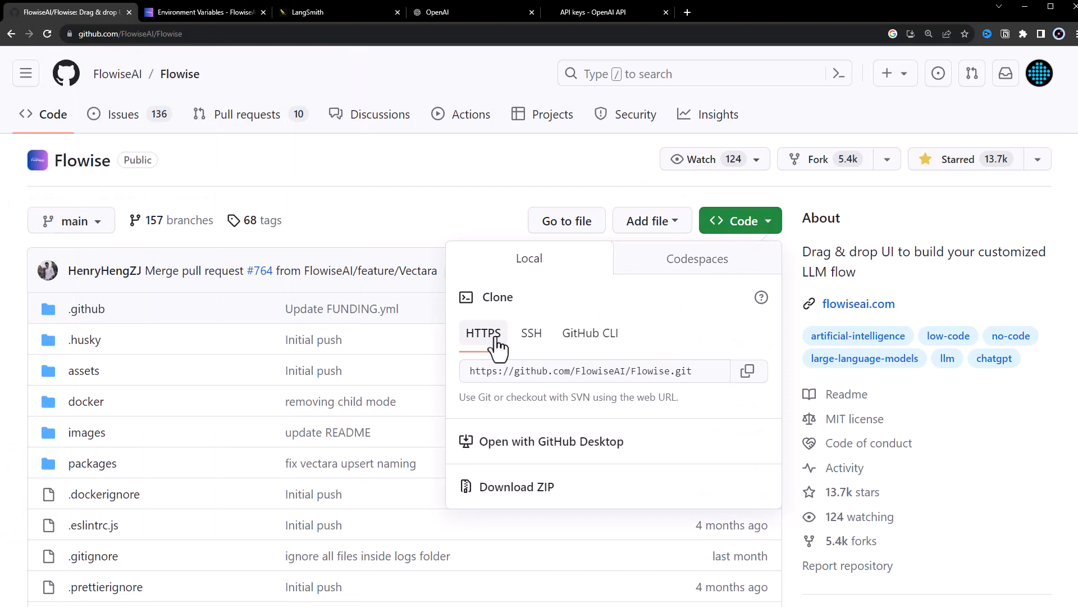
mouse_move(748, 371)
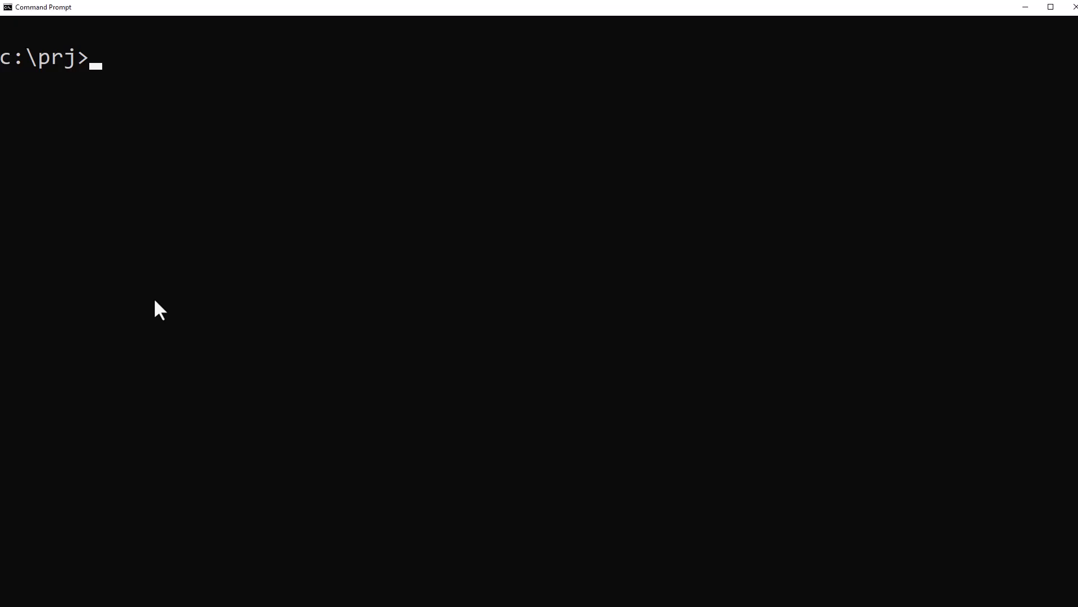
Step: Clone Flowise into a langsmith-flowise folder, cd into it, and open it with code
text(git clone https://github.com/FlowiseAI/Flowise.git)
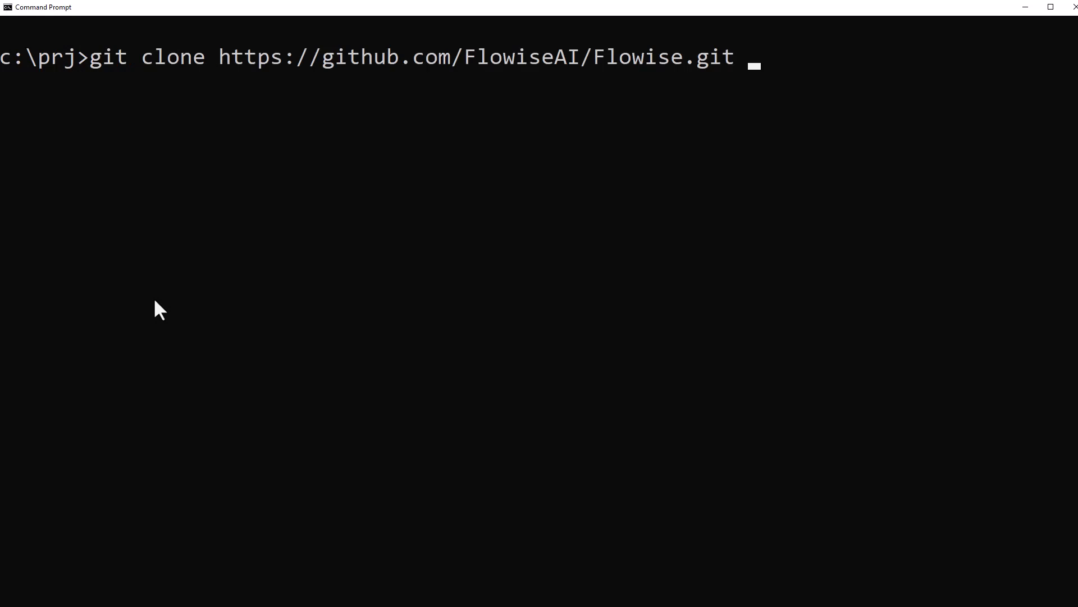
text(langsmith-flowise)
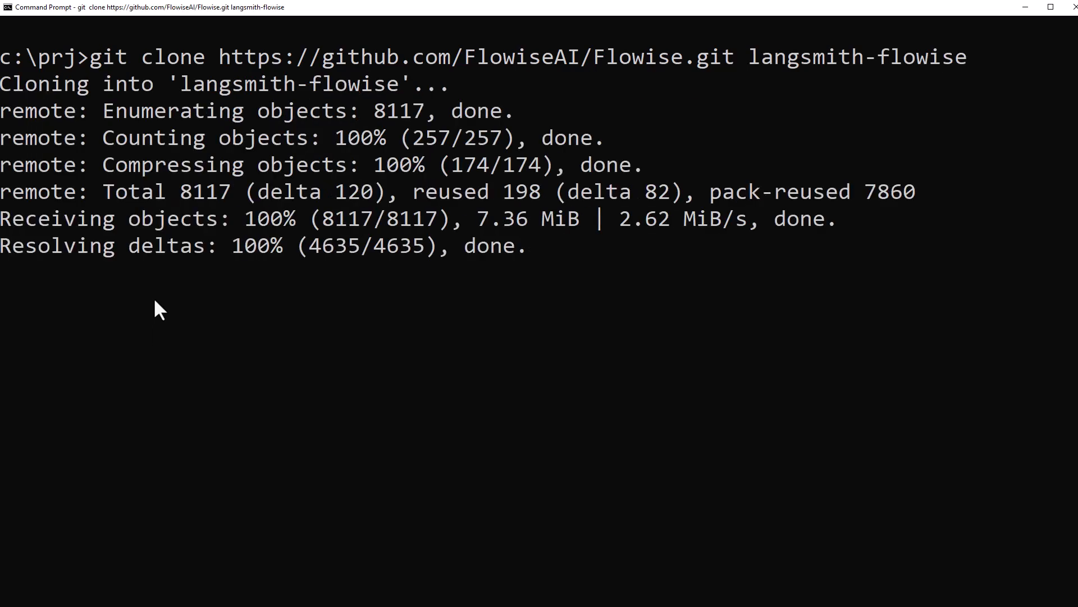
text(cd langsmith-flowise)
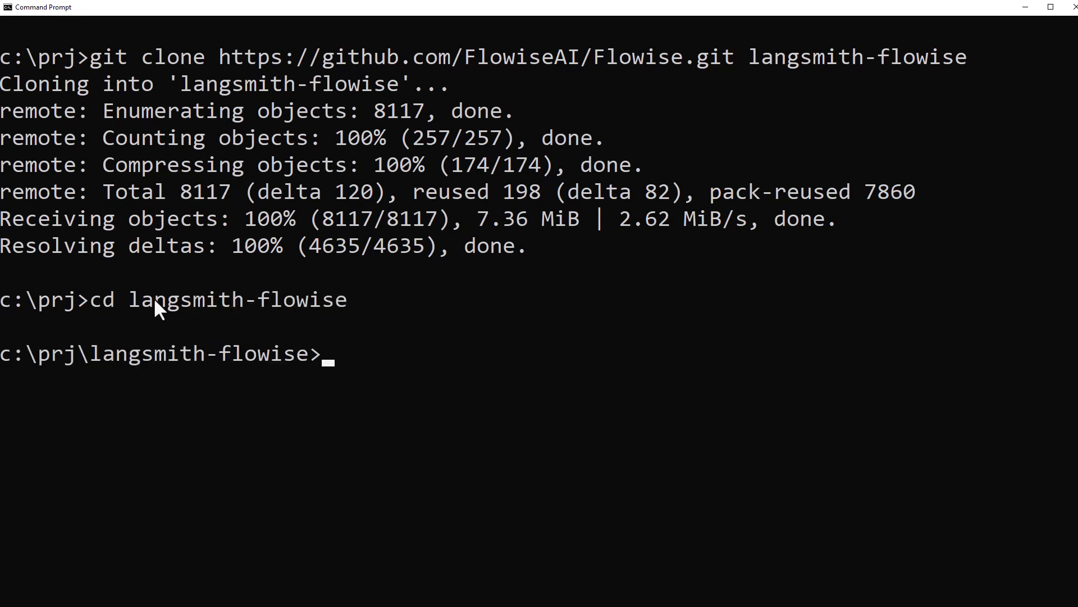
text(code .)
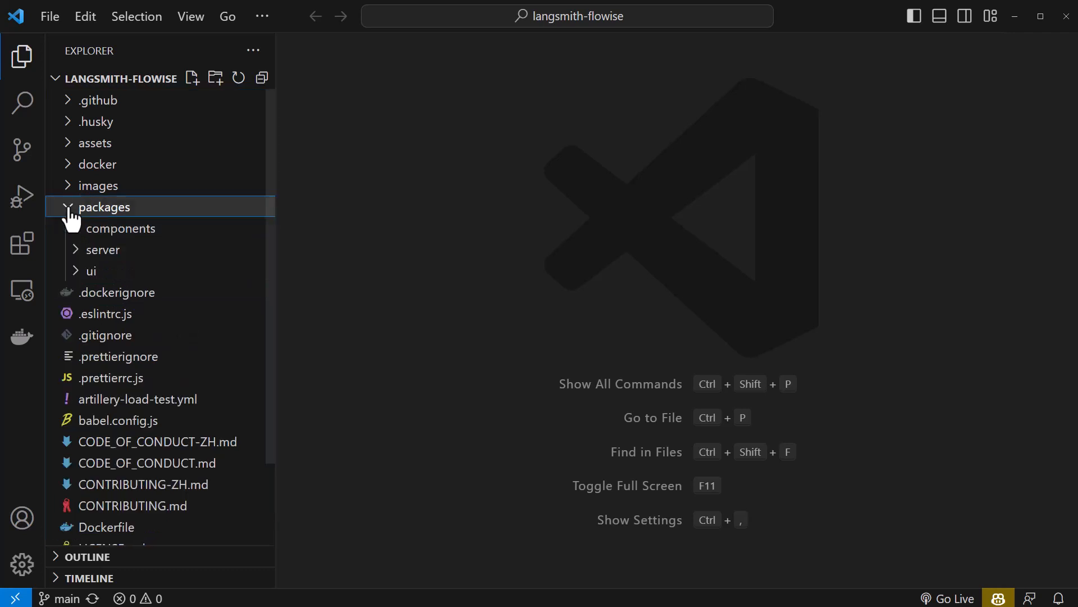
Step: Duplicate .env.example in packages/server and rename the copy to .env
click(101, 248)
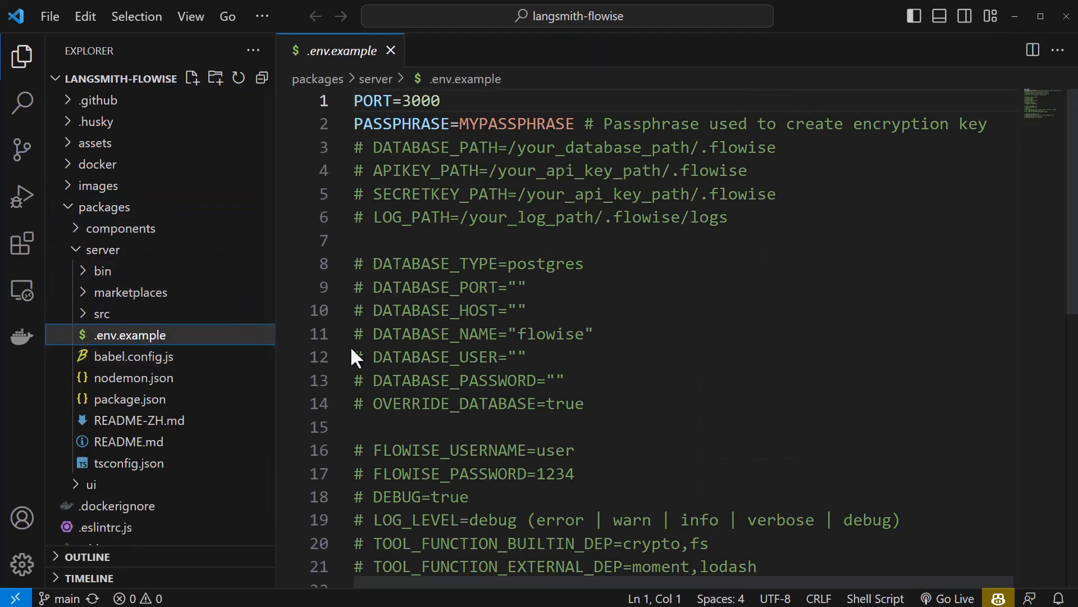
right_click(129, 335)
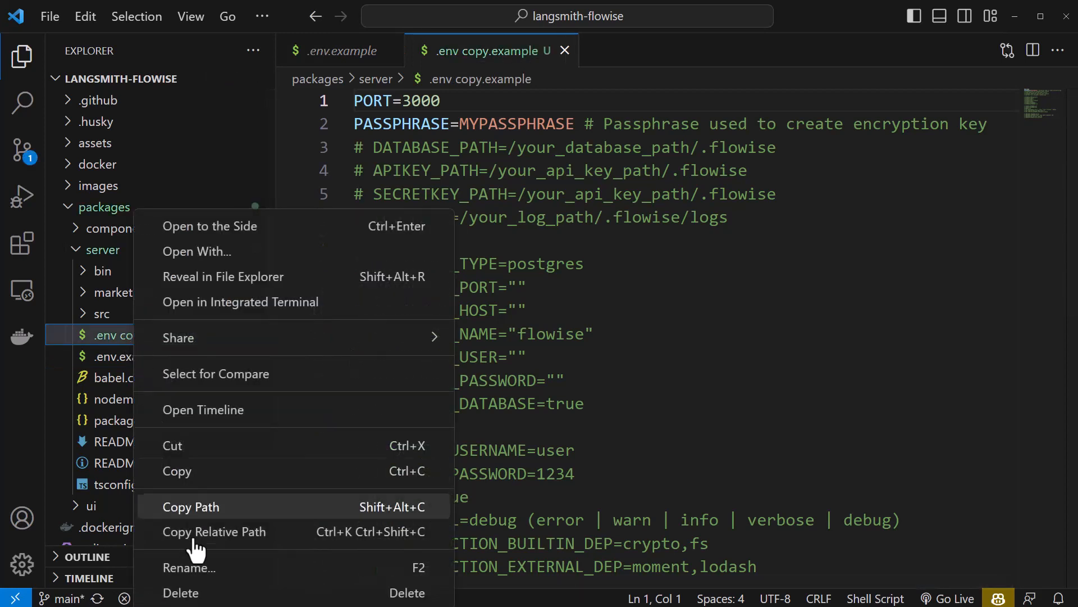
click(189, 567)
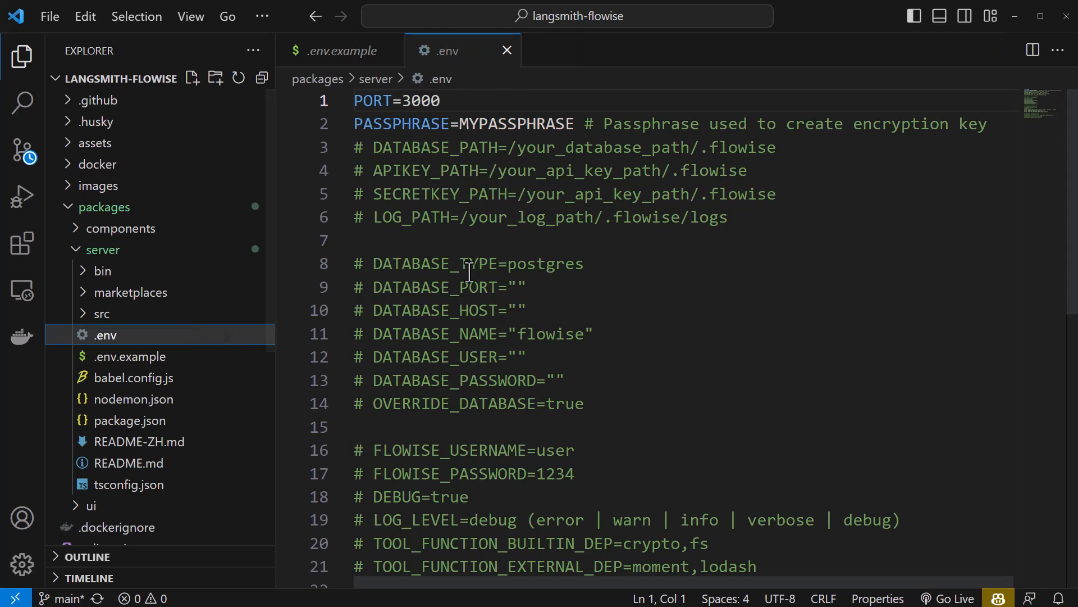
Step: Add the LangChain tracing variables to .env and set LANGCHAIN_PROJECT to langsmith-flowise
scroll(down, 3)
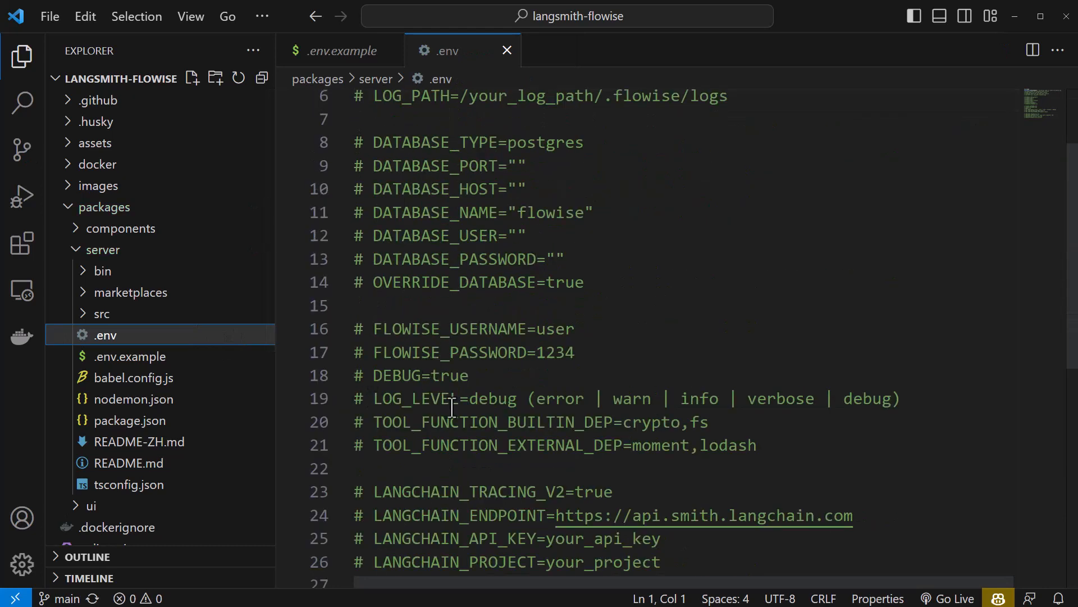
scroll(up, 3)
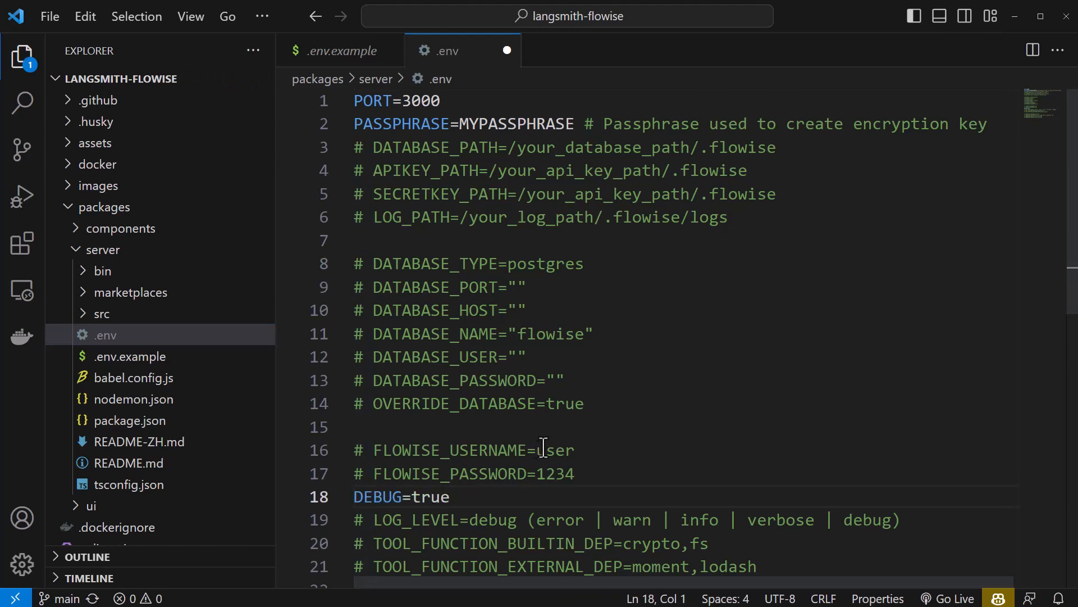
mouse_move(563, 450)
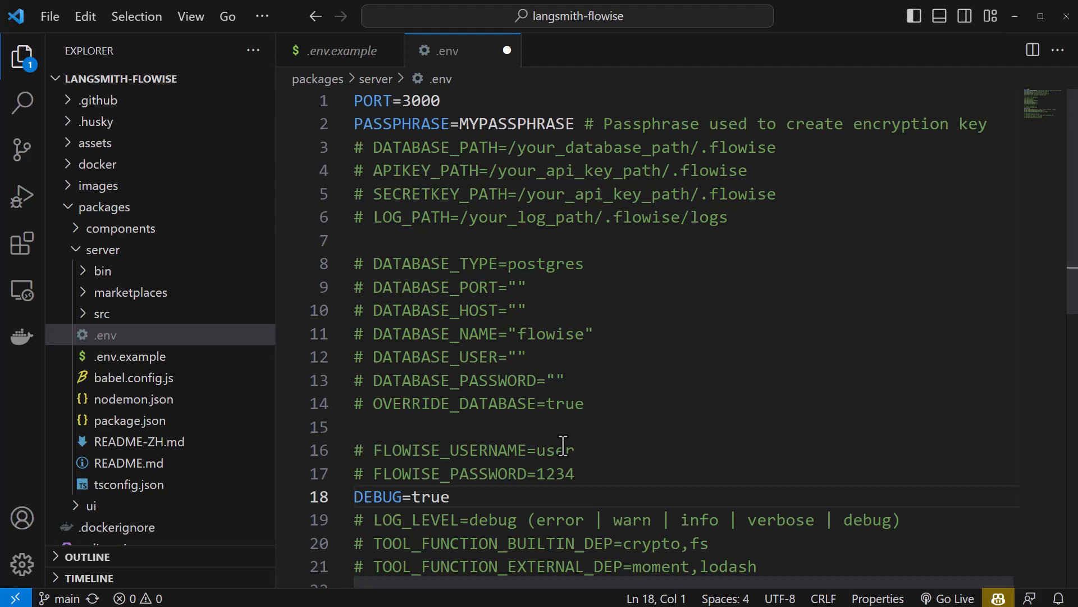
scroll(down, 3)
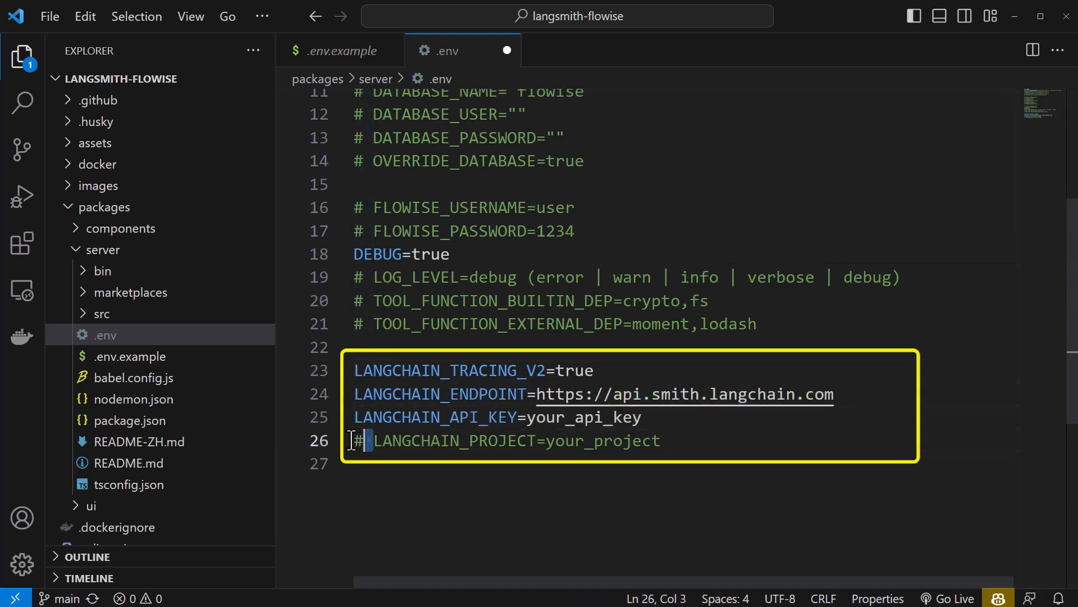
double_click(585, 441)
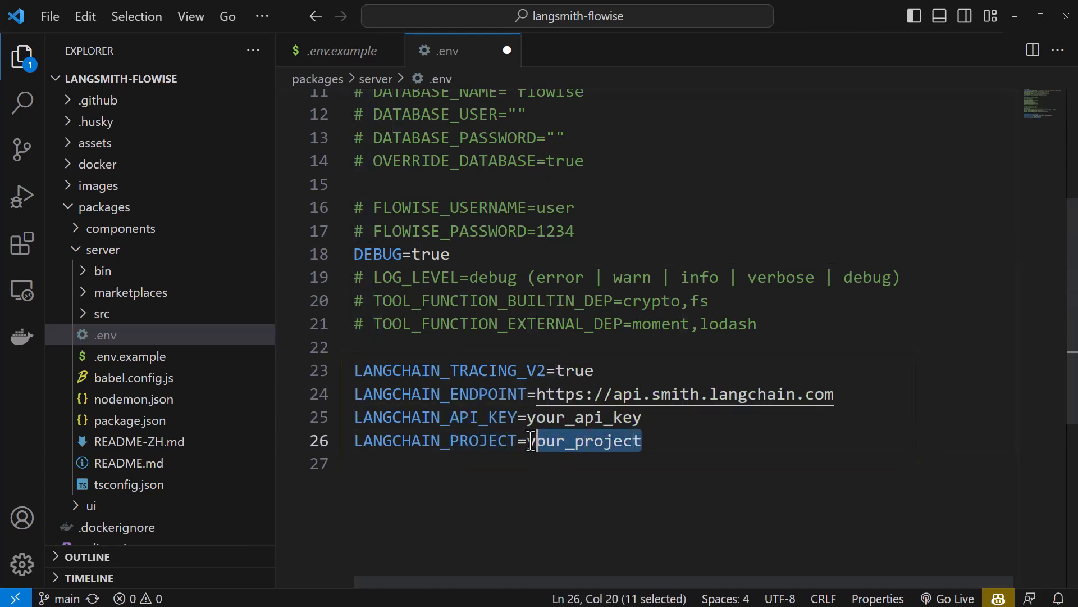
text(lan)
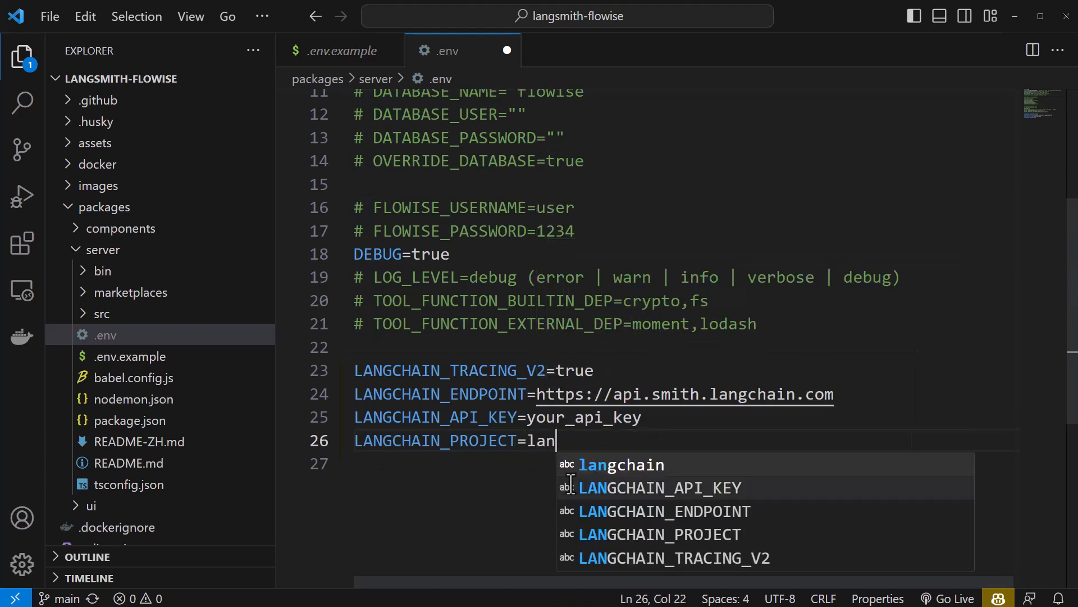
text(gsmith-f)
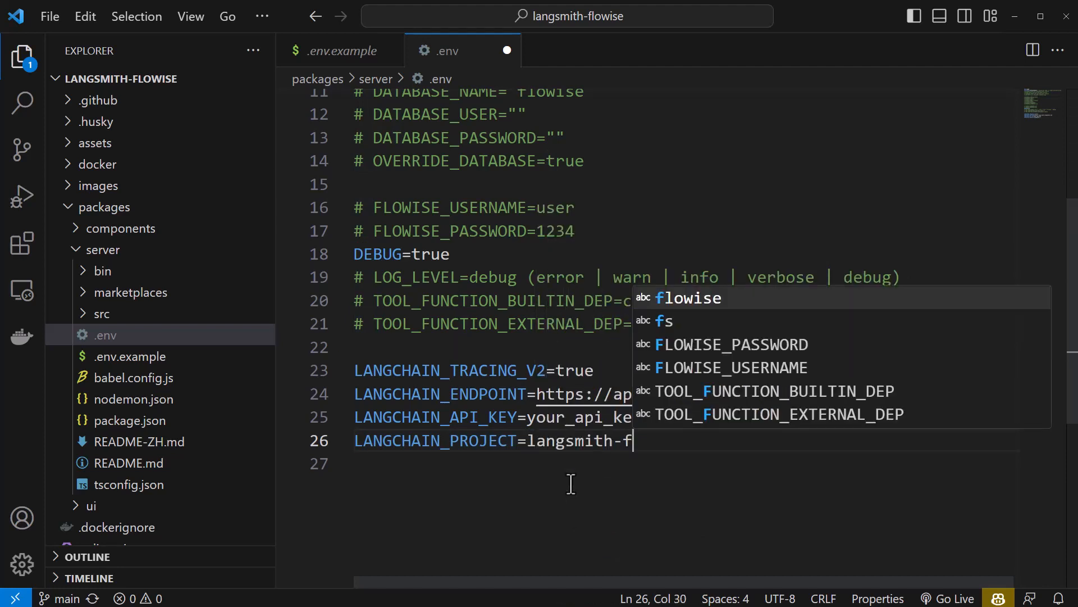
text(lowise)
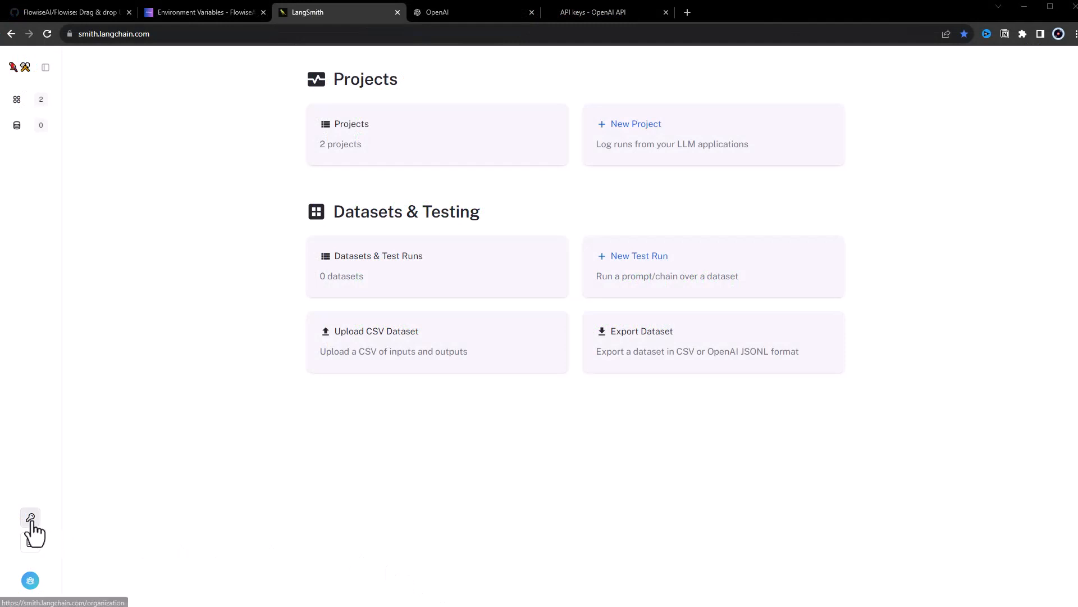
Step: Create a new LangSmith API key in API key settings, copy it and confirm saving
click(30, 517)
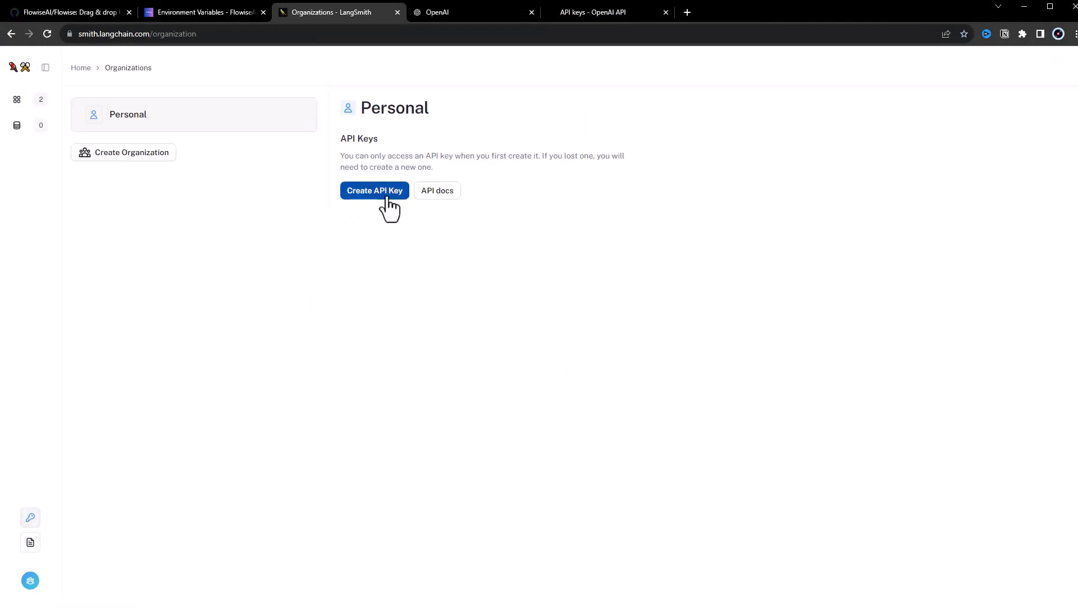
click(374, 191)
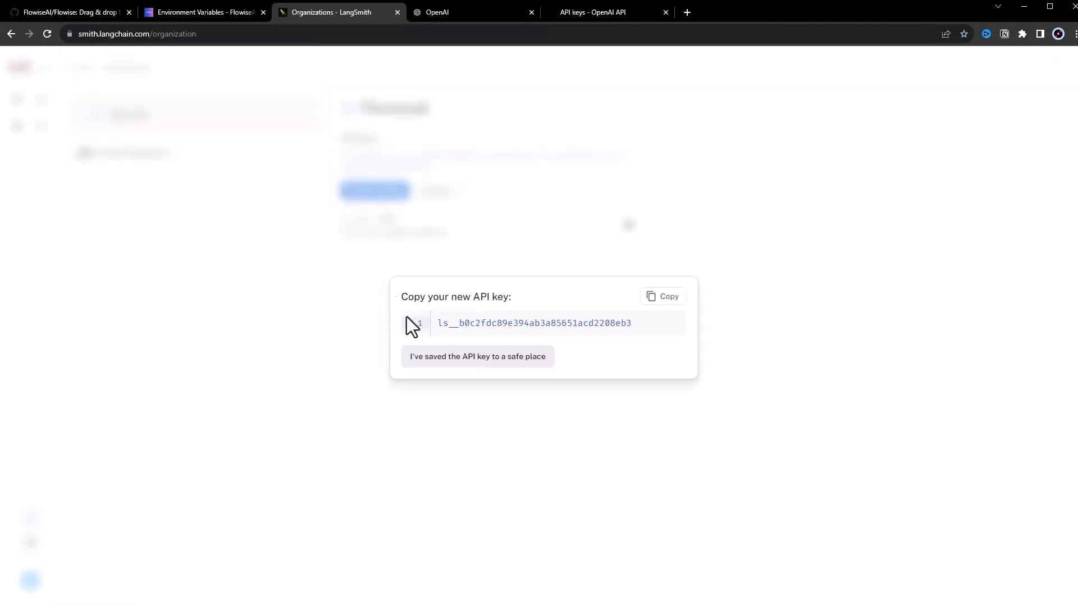
click(662, 296)
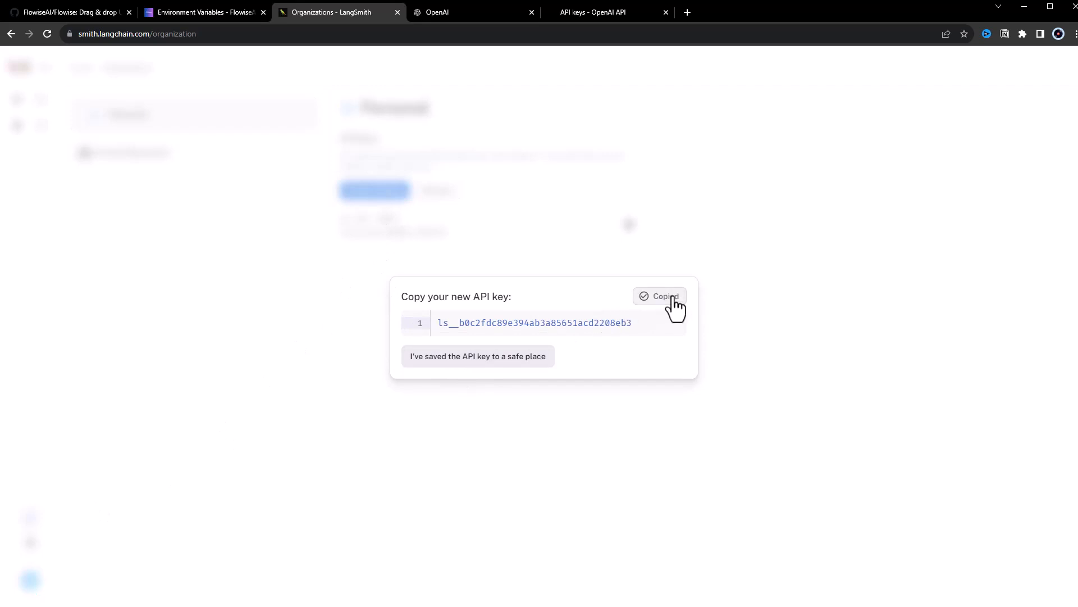
click(477, 356)
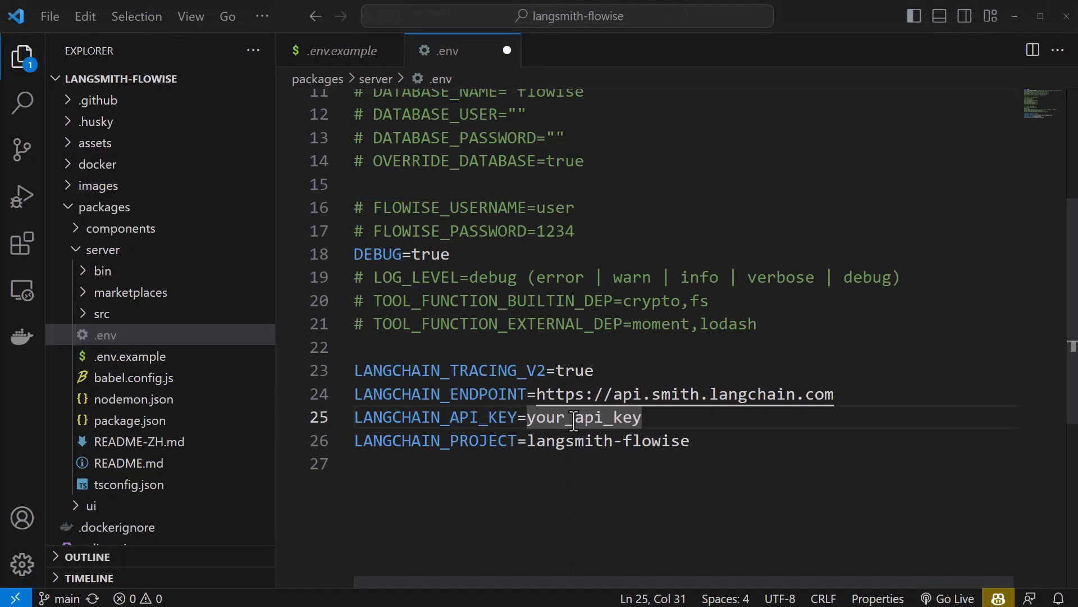
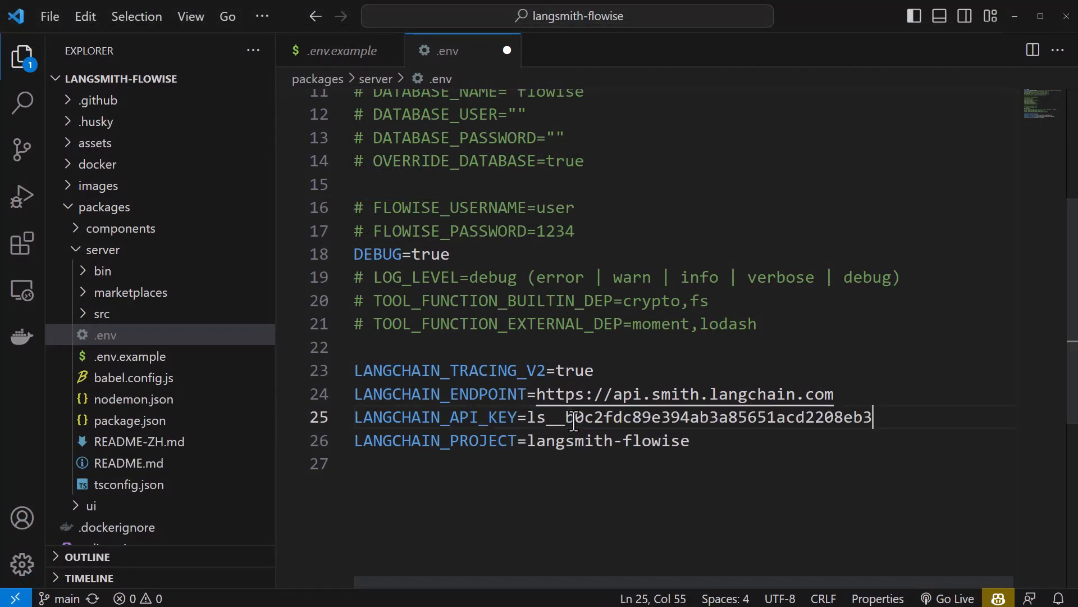
mouse_move(551, 488)
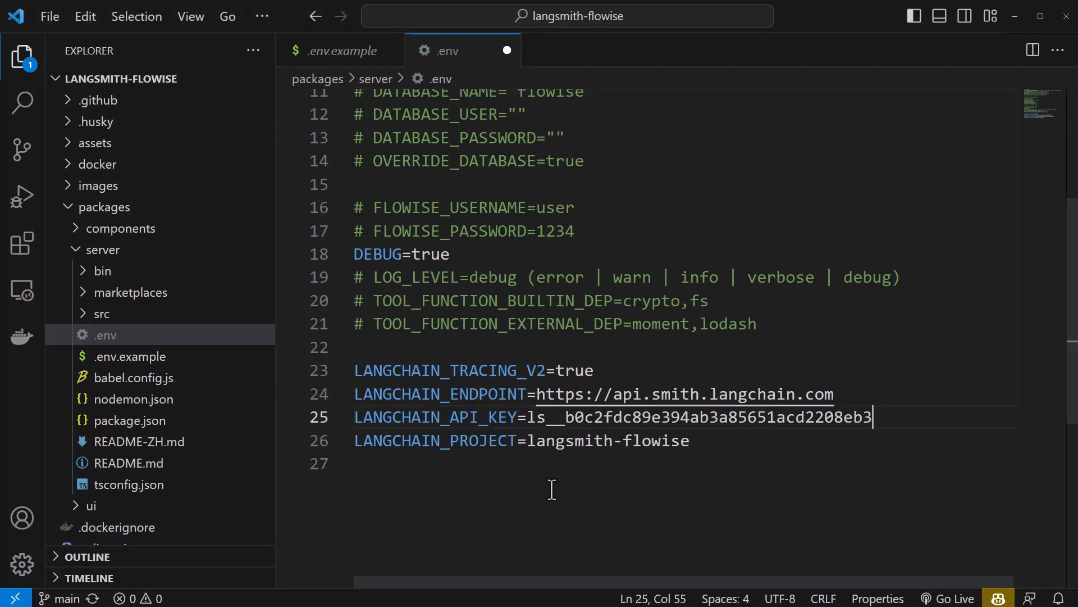
key(ctrl+s)
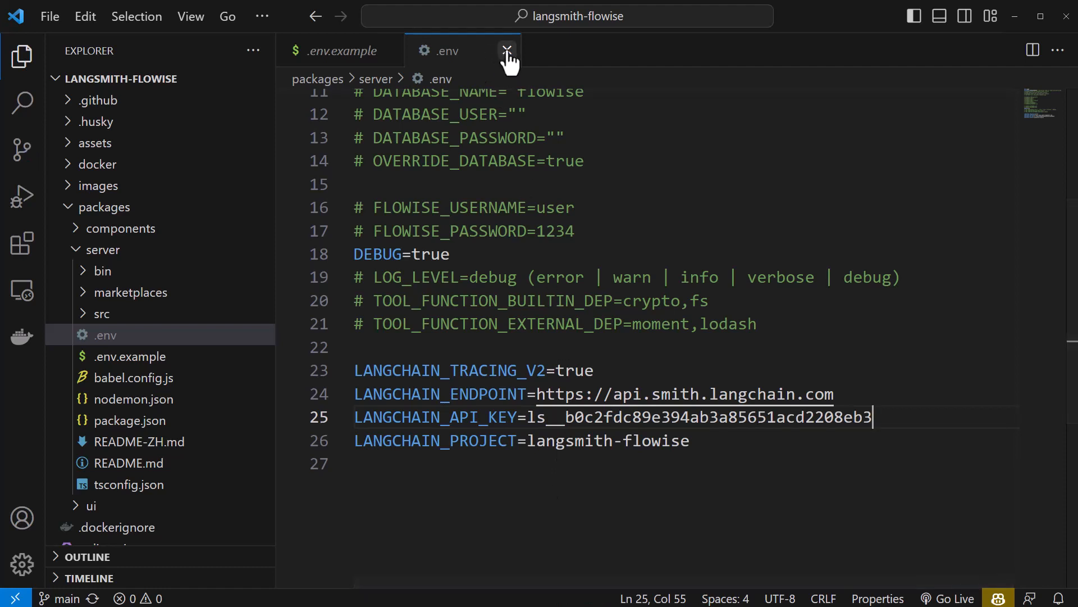
click(506, 50)
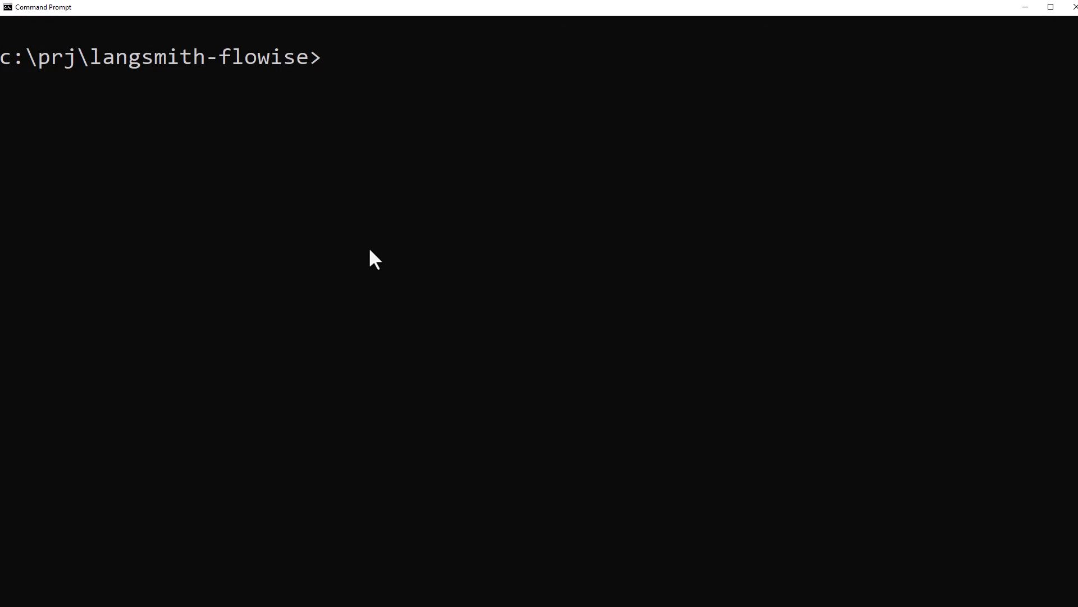
Step: Install dependencies with yarn install and build the project with yarn build
text(yarn in)
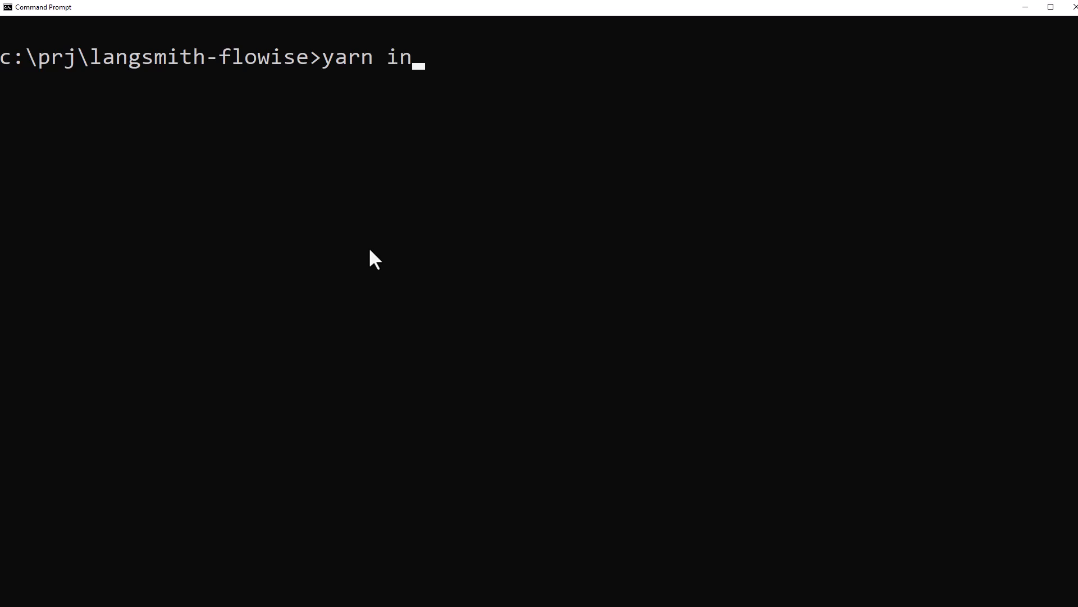
text(stall)
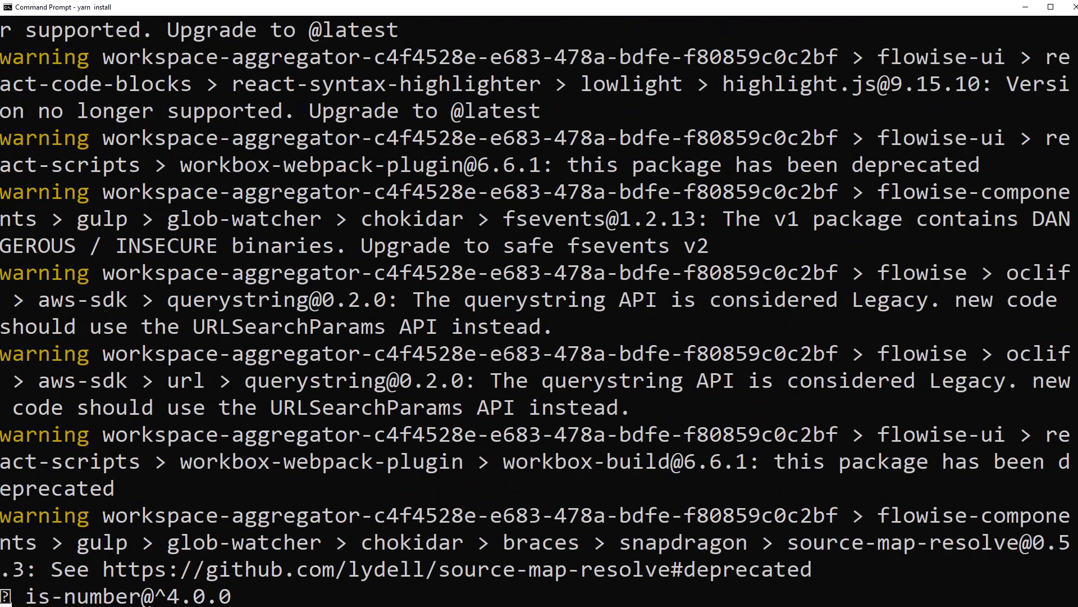
scroll(down, 3)
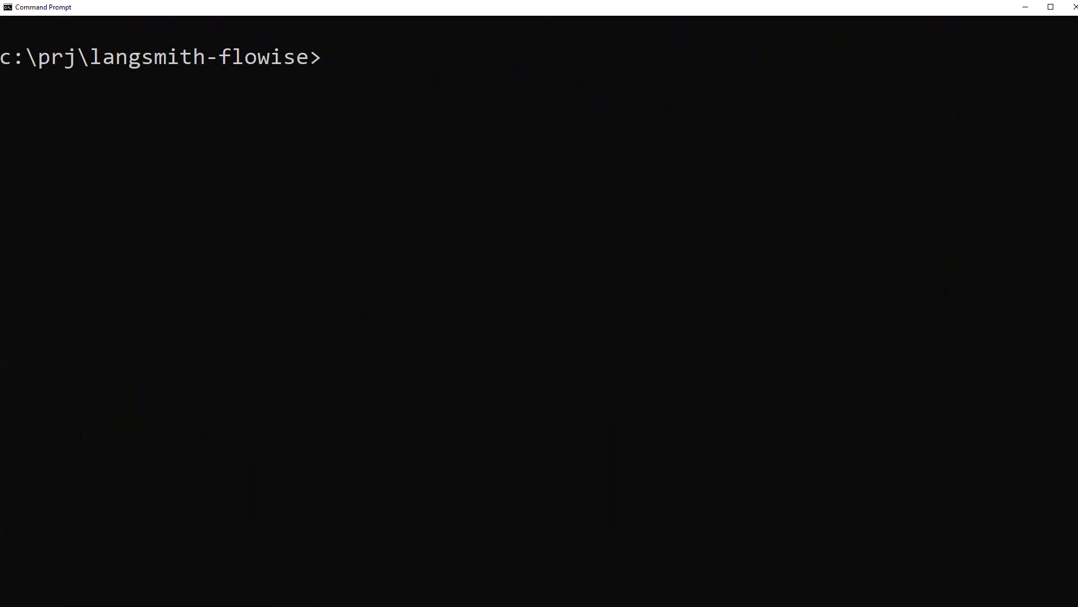
text(yarn bu)
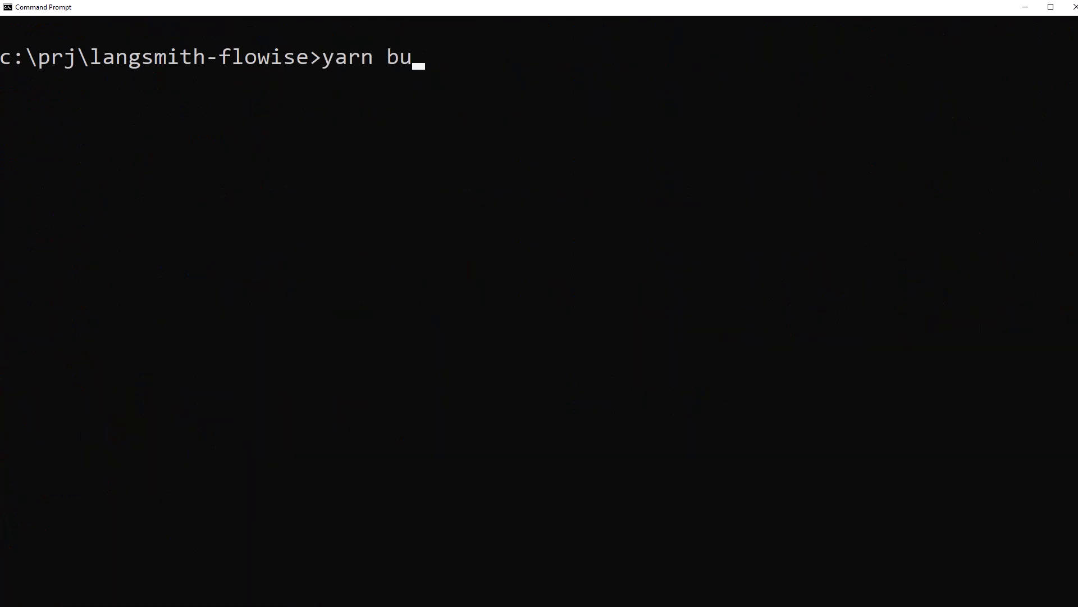
text(ild)
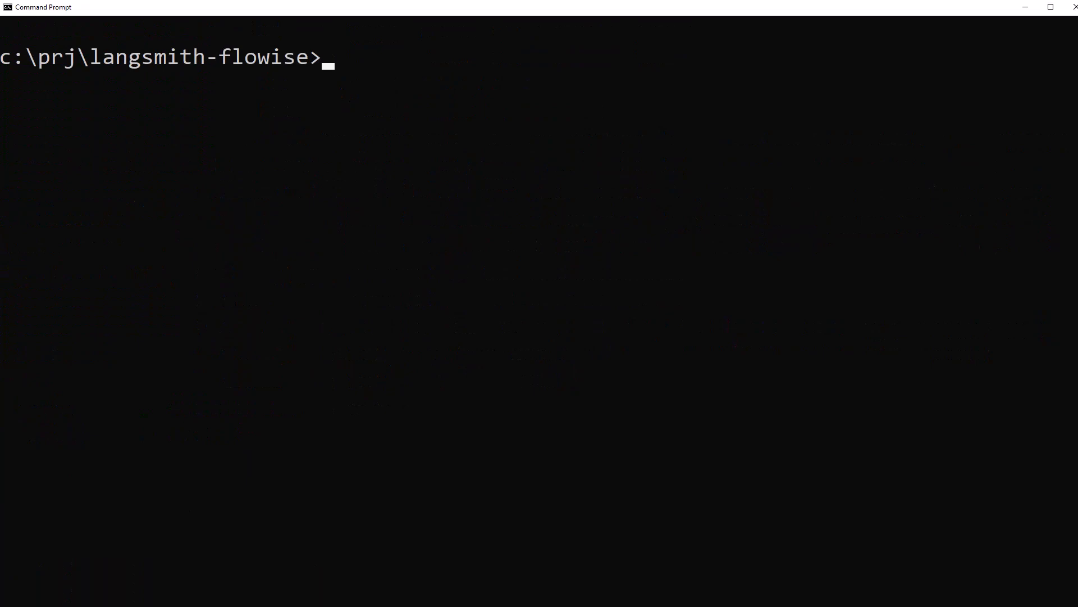
Step: Launch the local Flowise server with npx flowise start
text(npx)
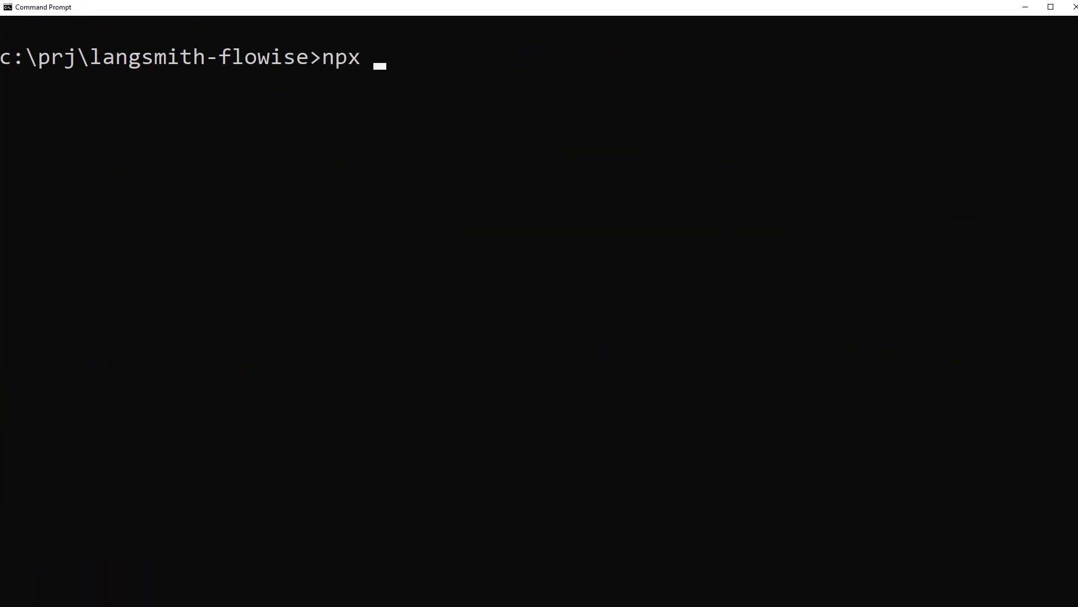
text(flowise)
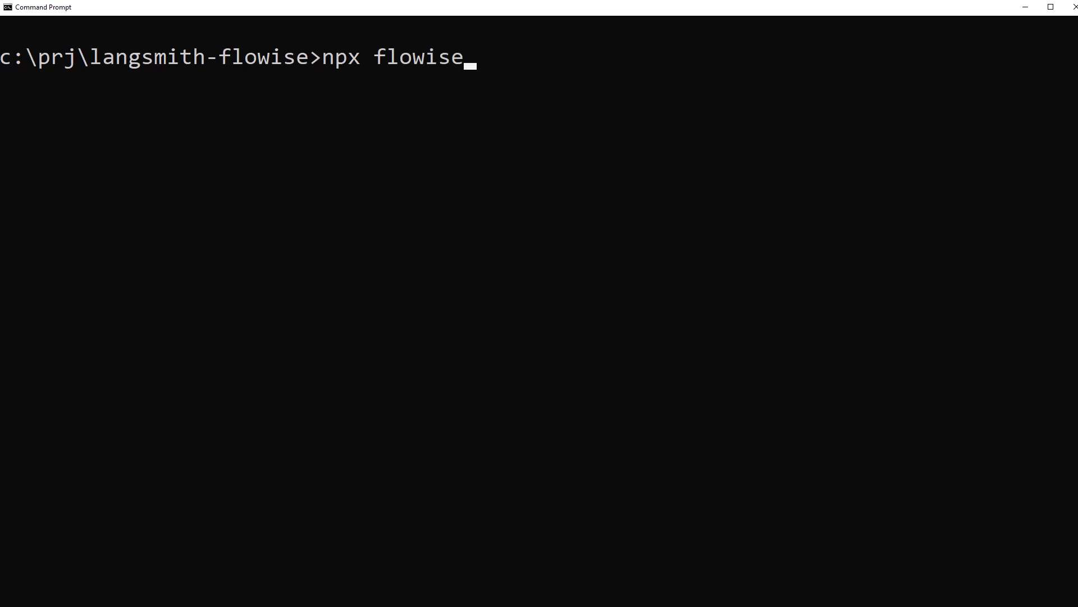
text(start)
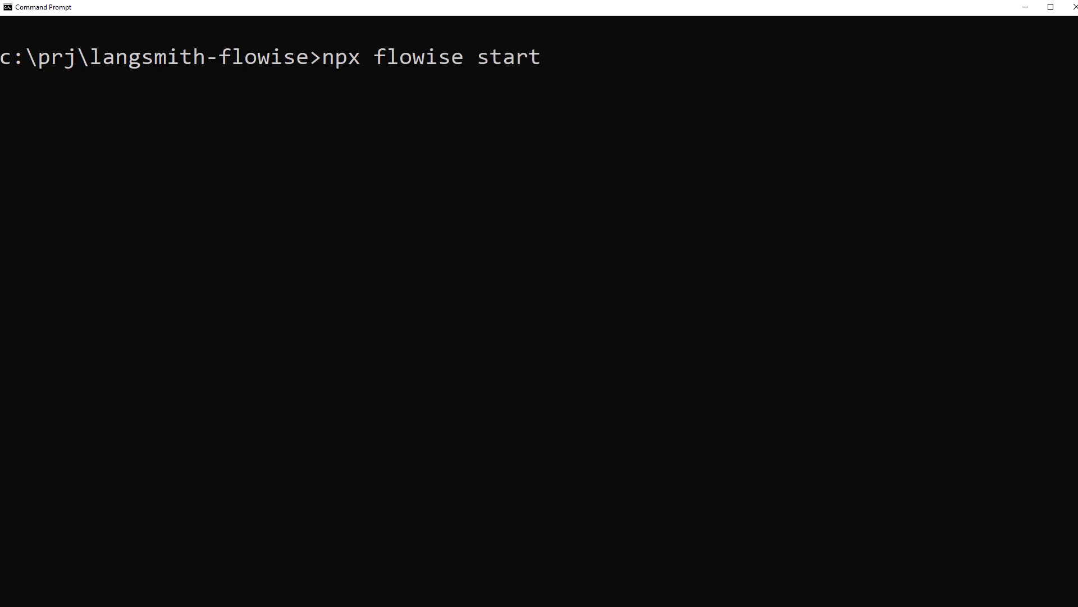
key(Return)
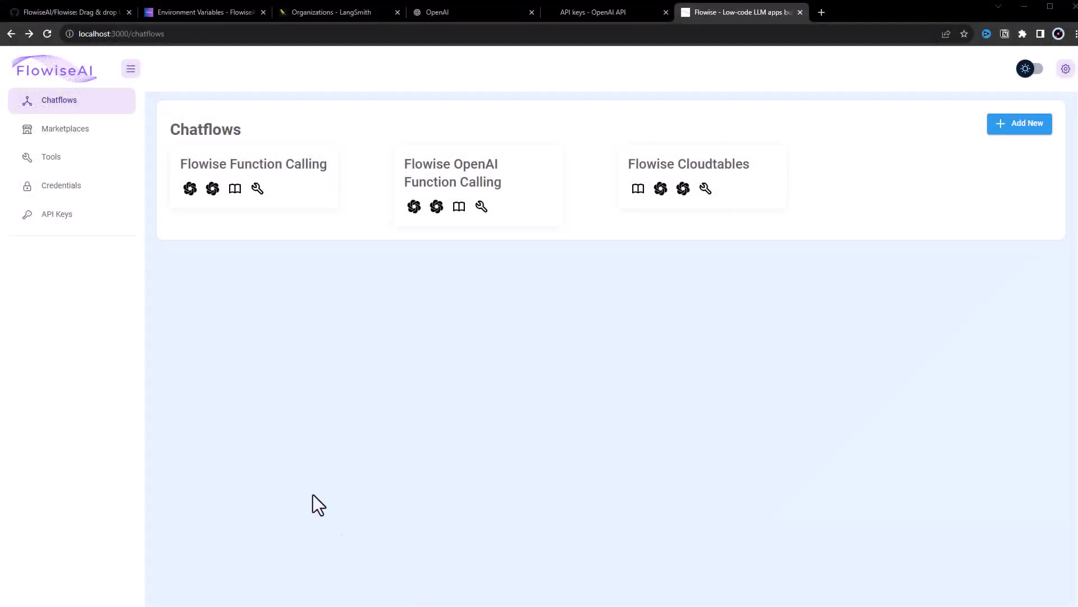
Step: Create a chatflow from the Simple Conversation Chain marketplace template
click(64, 128)
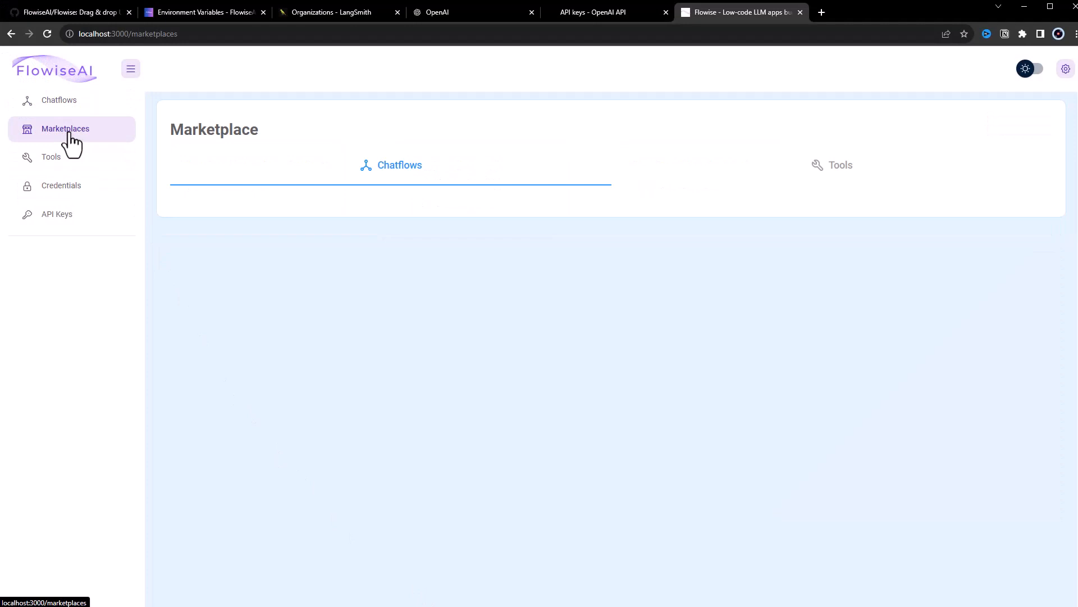
scroll(down, 3)
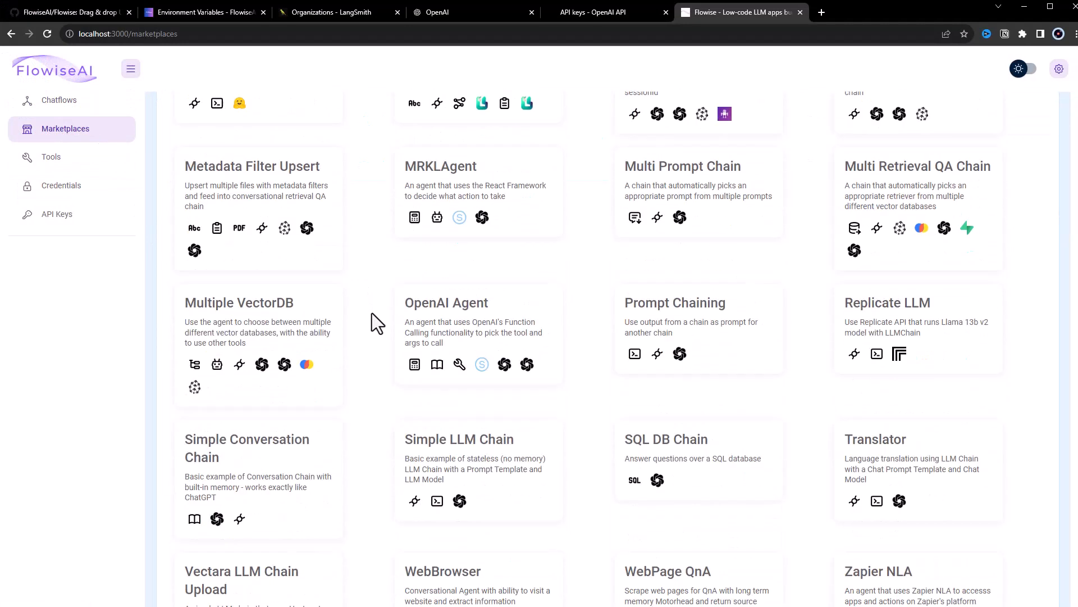
scroll(down, 3)
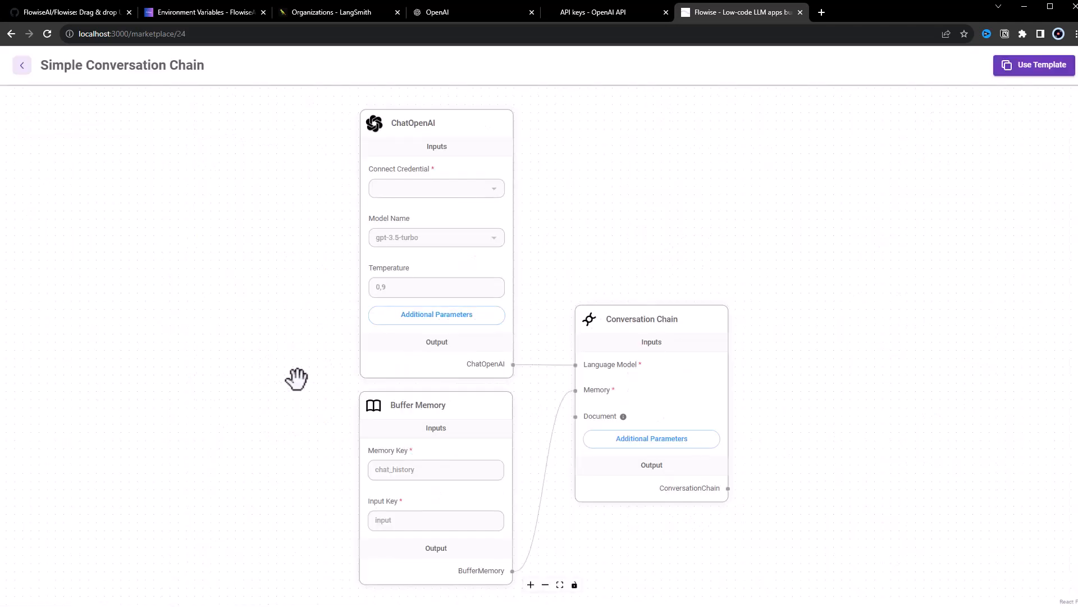
mouse_move(962, 96)
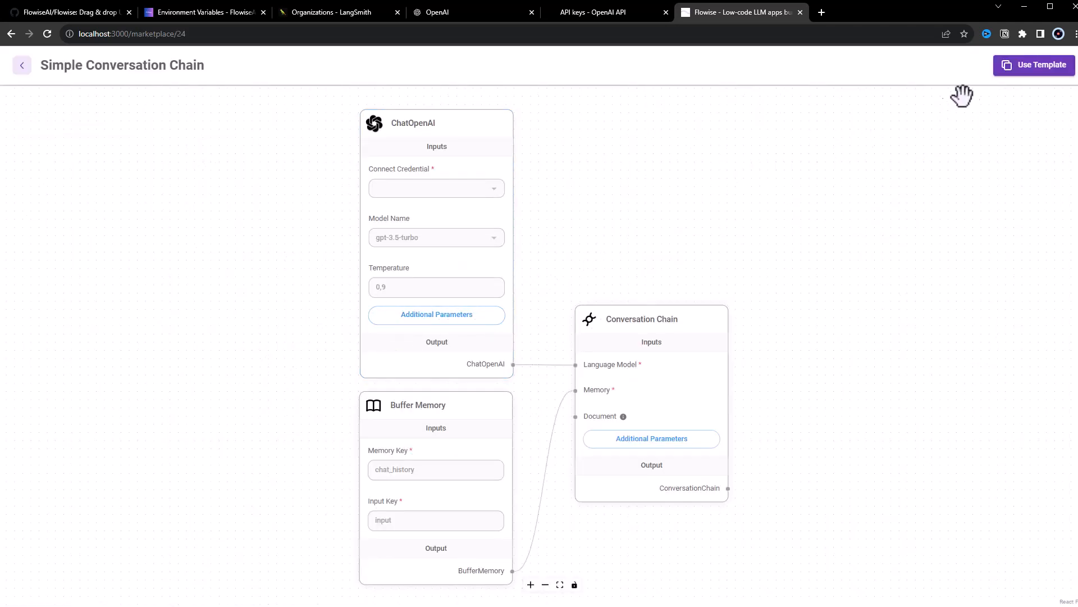
click(1033, 64)
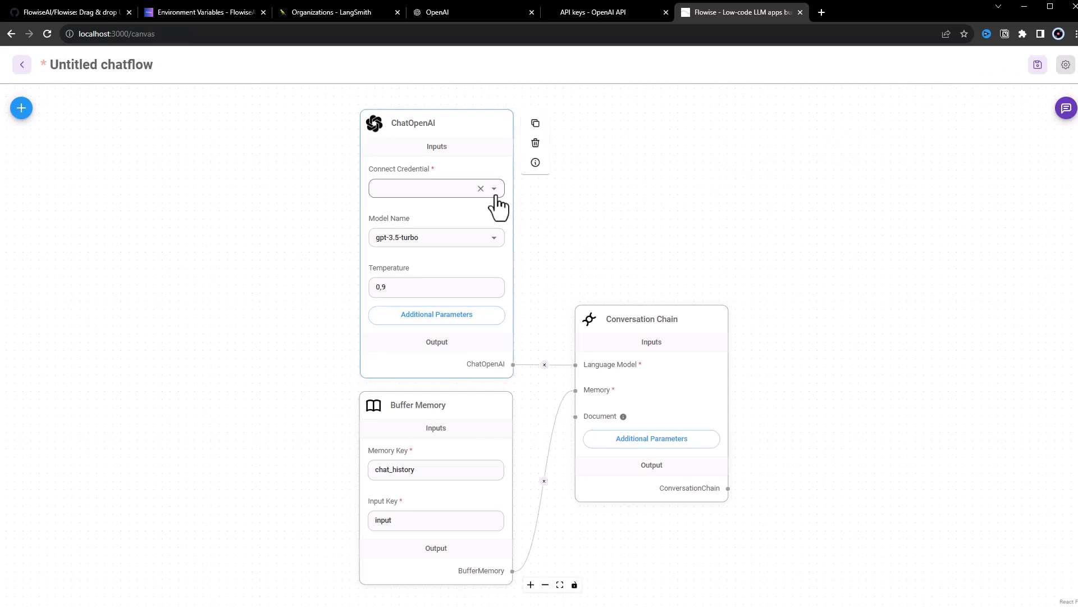
Step: Start a new OpenAI credential on the ChatOpenAI node and go to OpenAI's API keys page
click(493, 189)
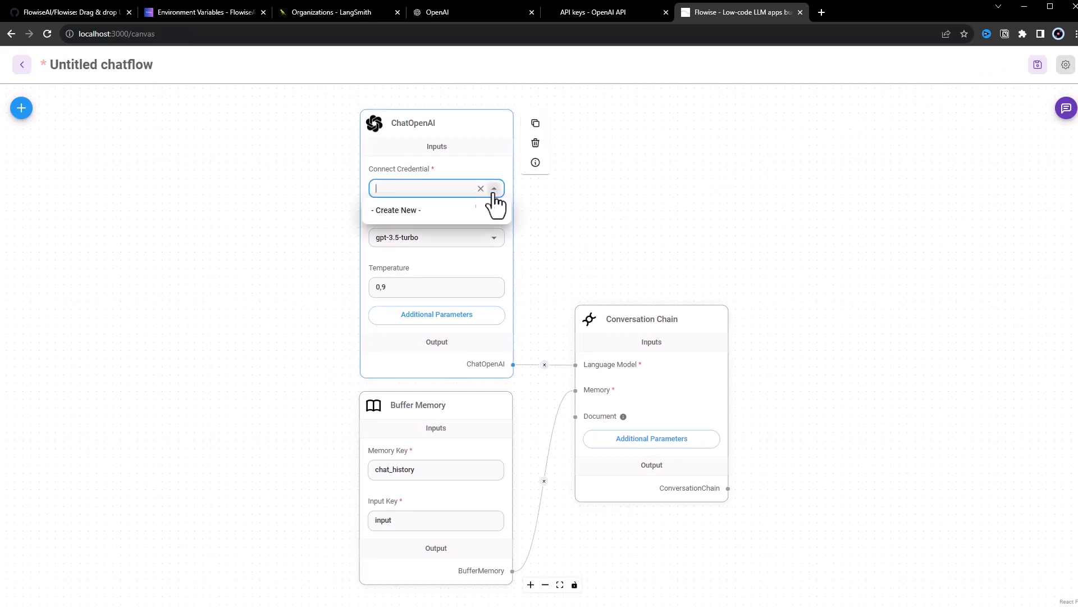
click(395, 209)
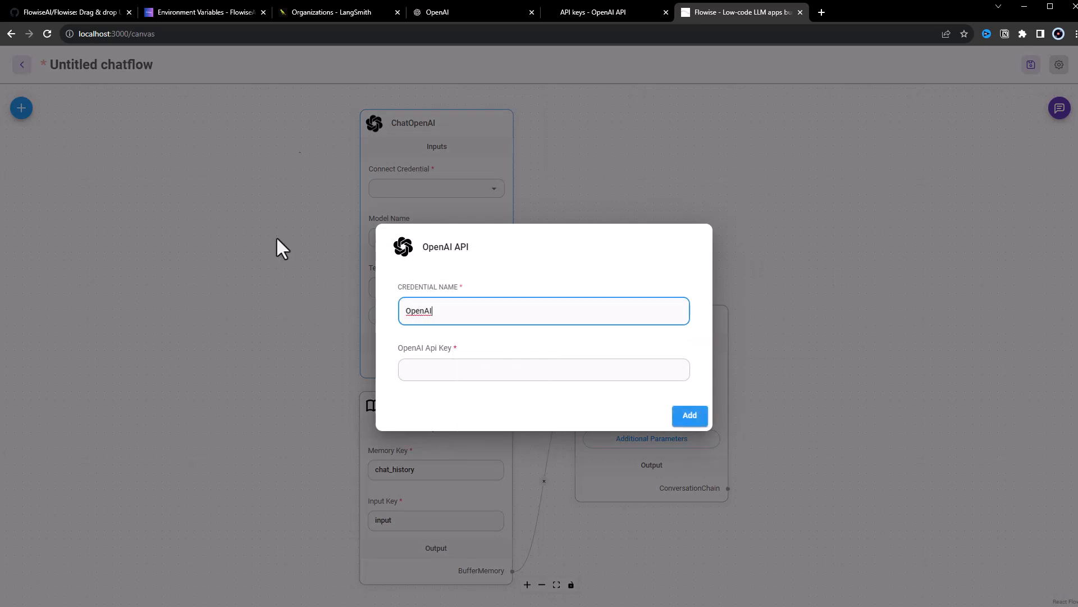
click(606, 12)
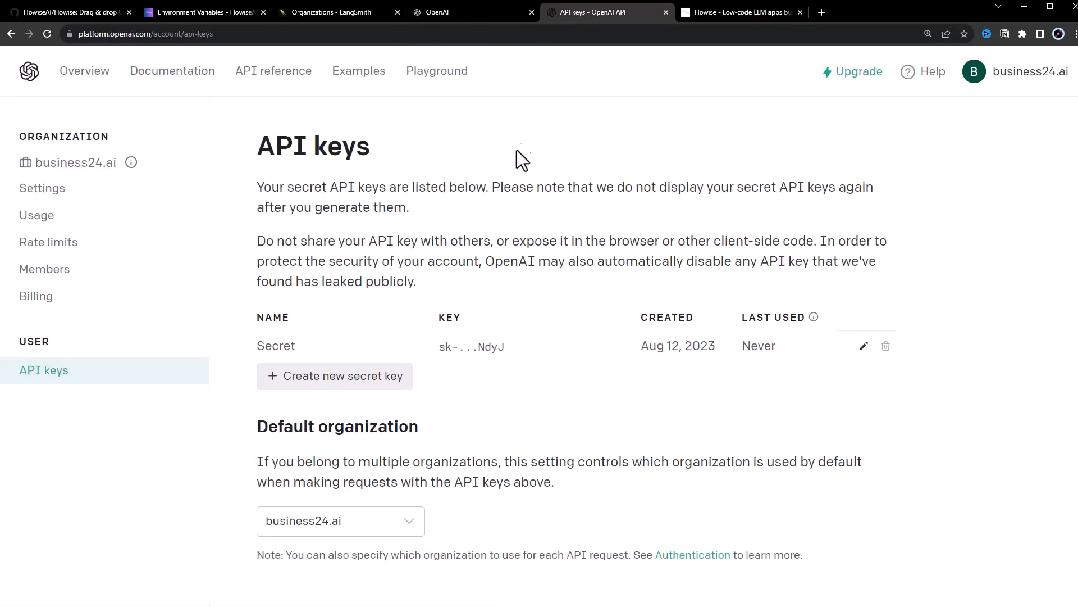
Step: Generate an OpenAI secret key named 'langsmith-flowise' and copy it
click(334, 376)
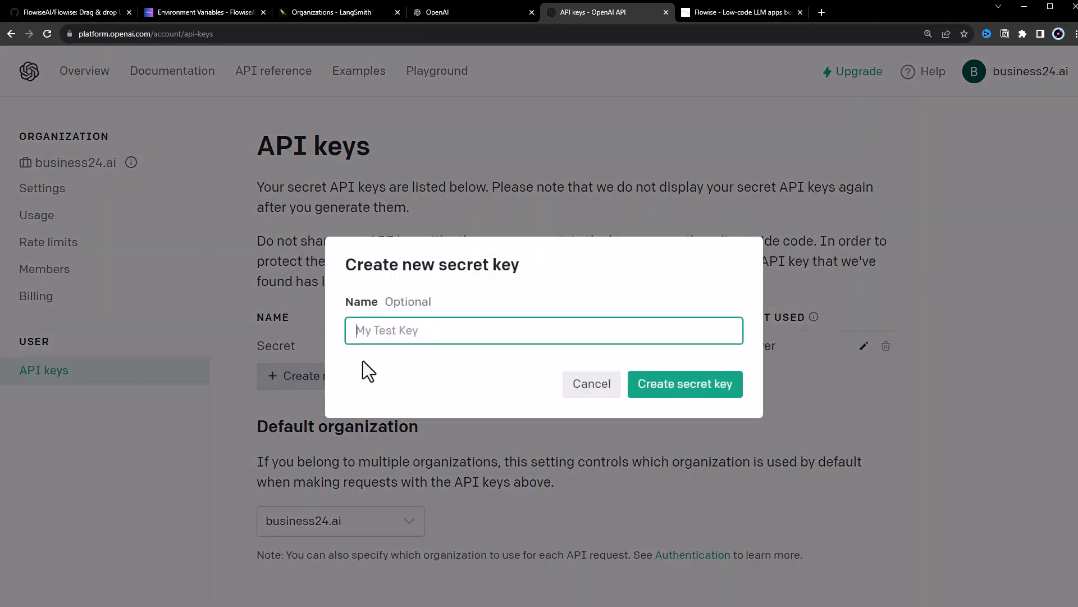
text(langsmi)
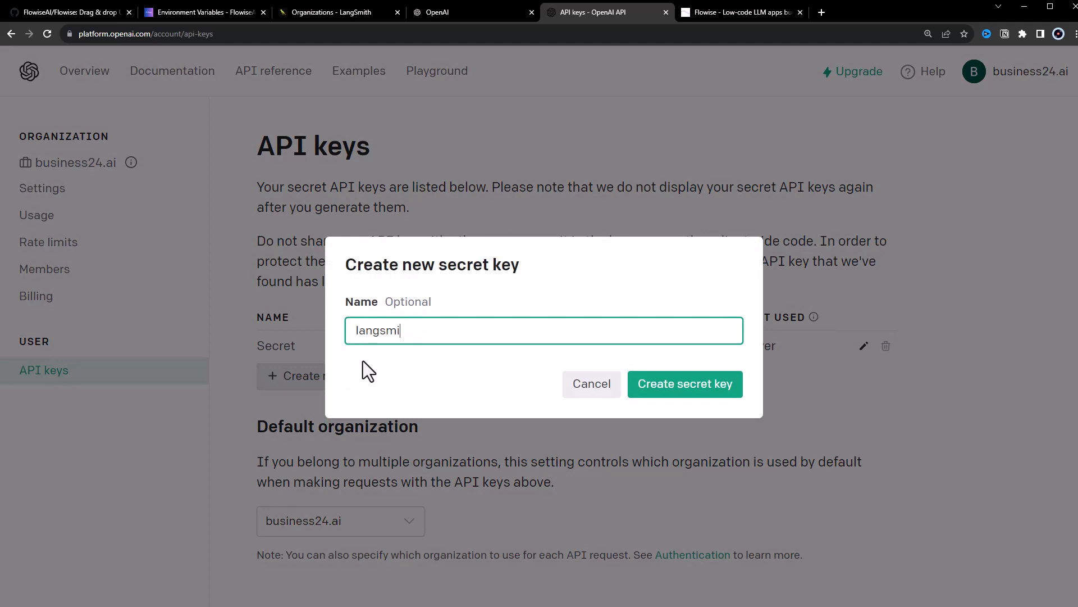
text(th-flo)
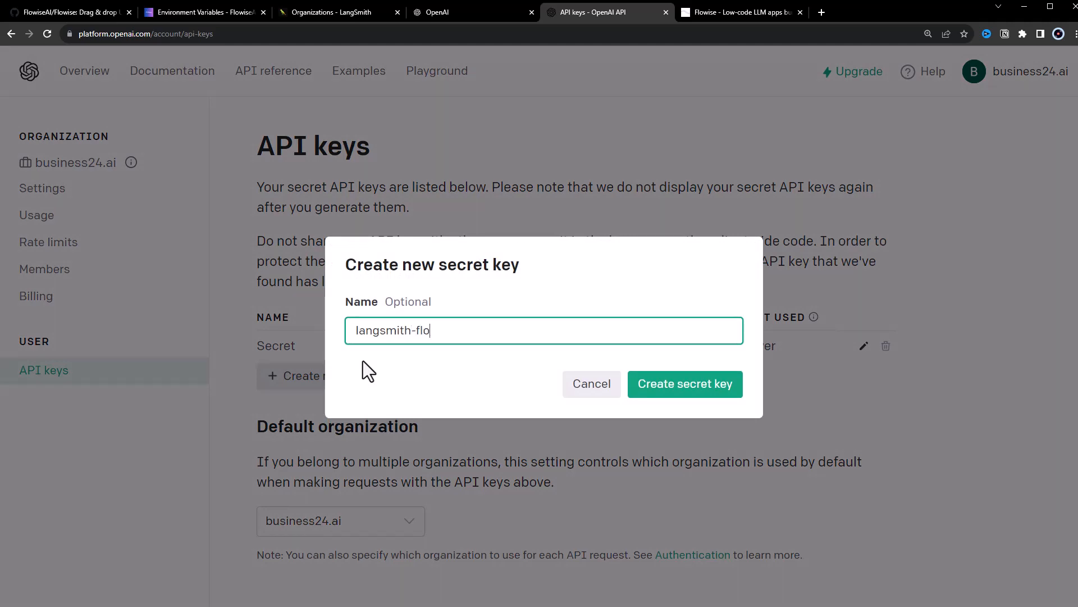
text(wise)
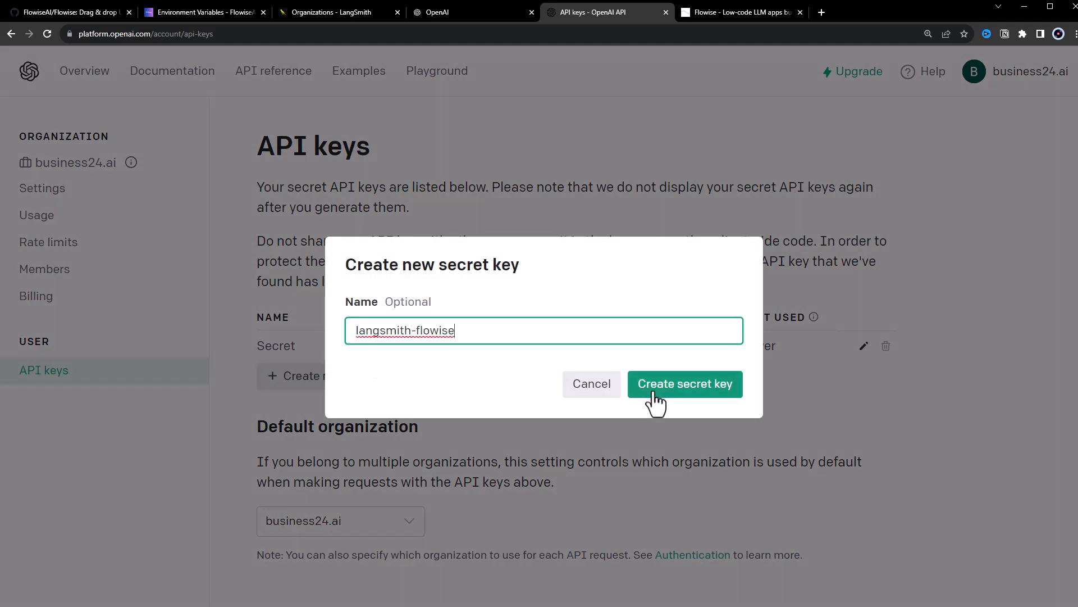
click(685, 384)
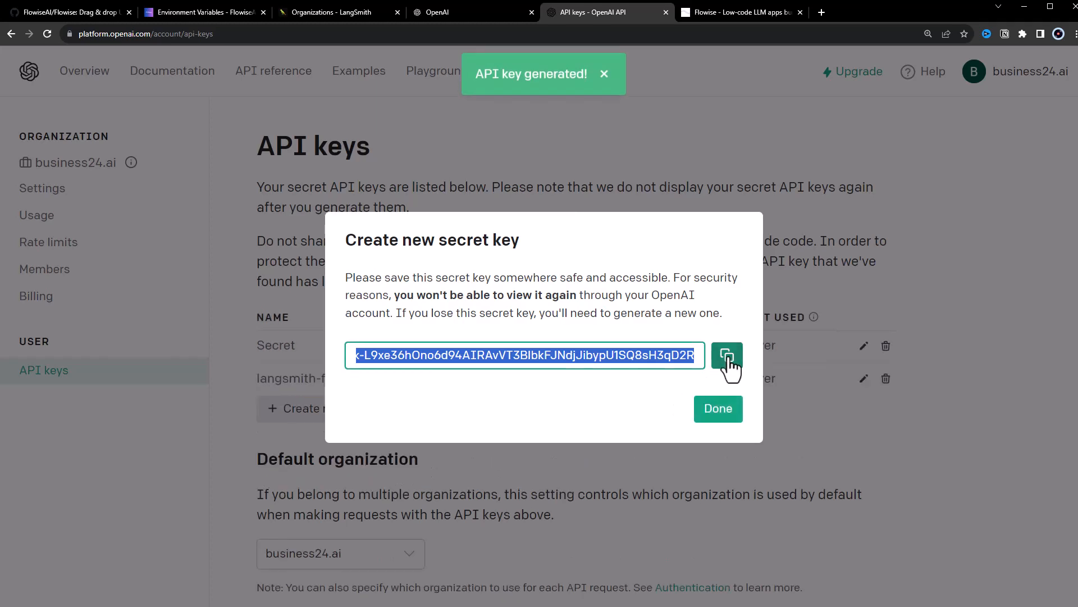
click(727, 355)
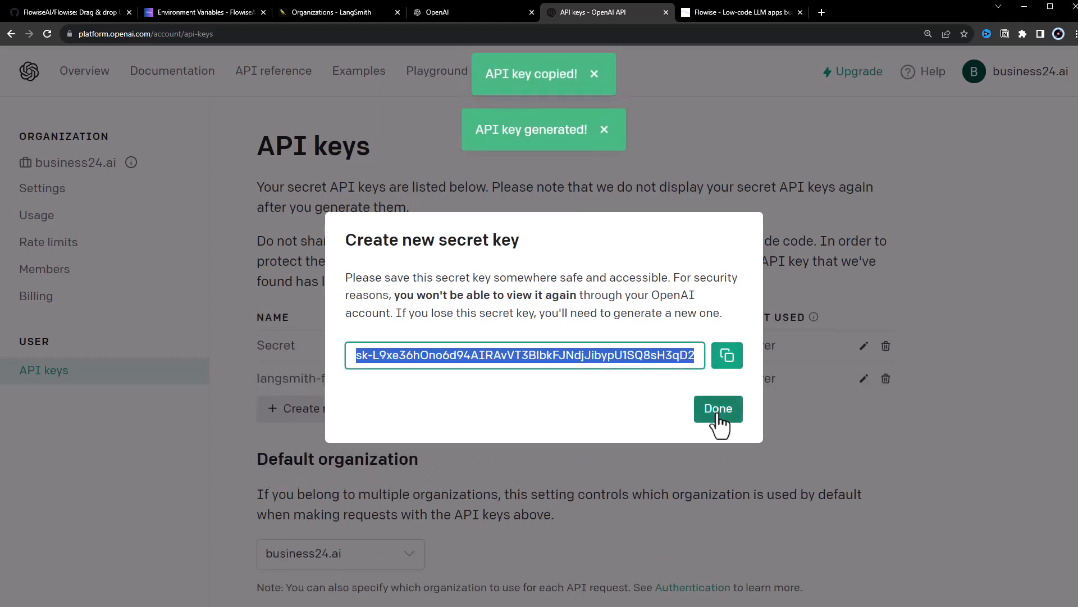
click(718, 407)
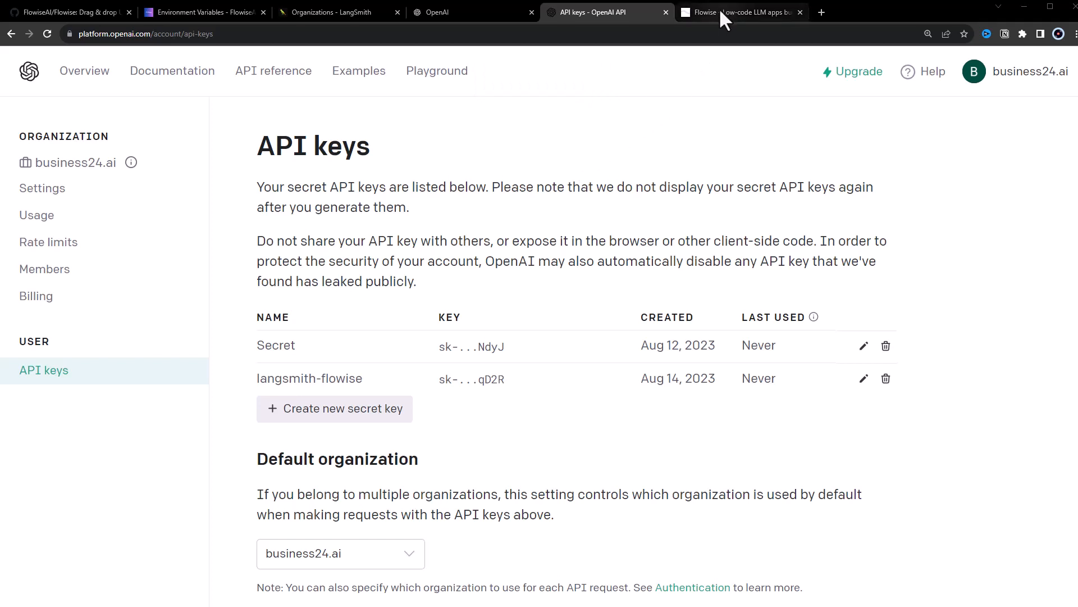
Step: Add the new key as ChatOpenAI's OpenAI credential and save the chatflow as 'langsmith-flowise'
click(740, 12)
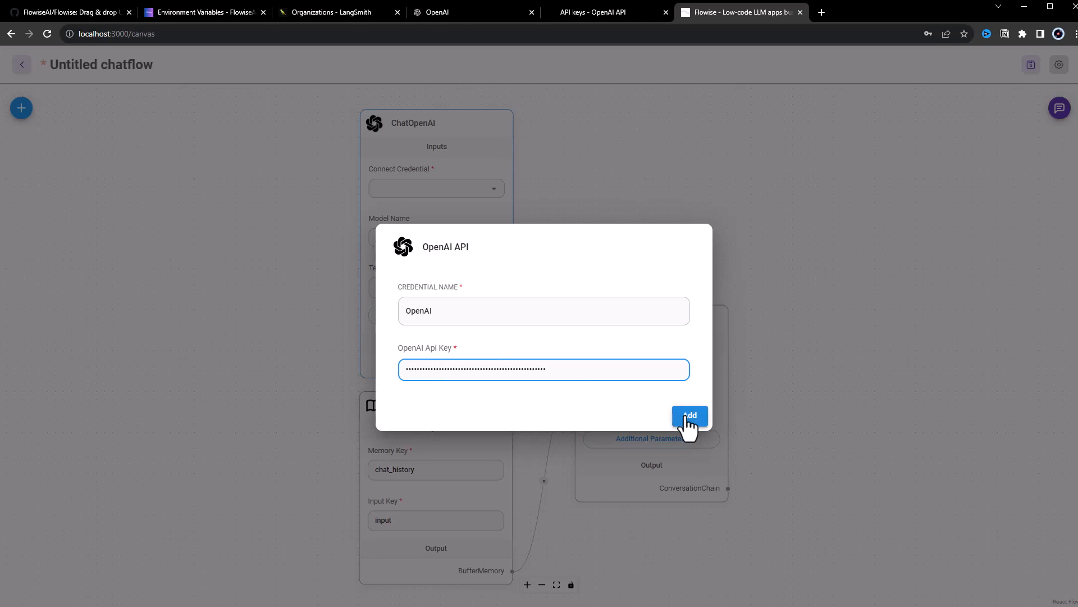
click(690, 416)
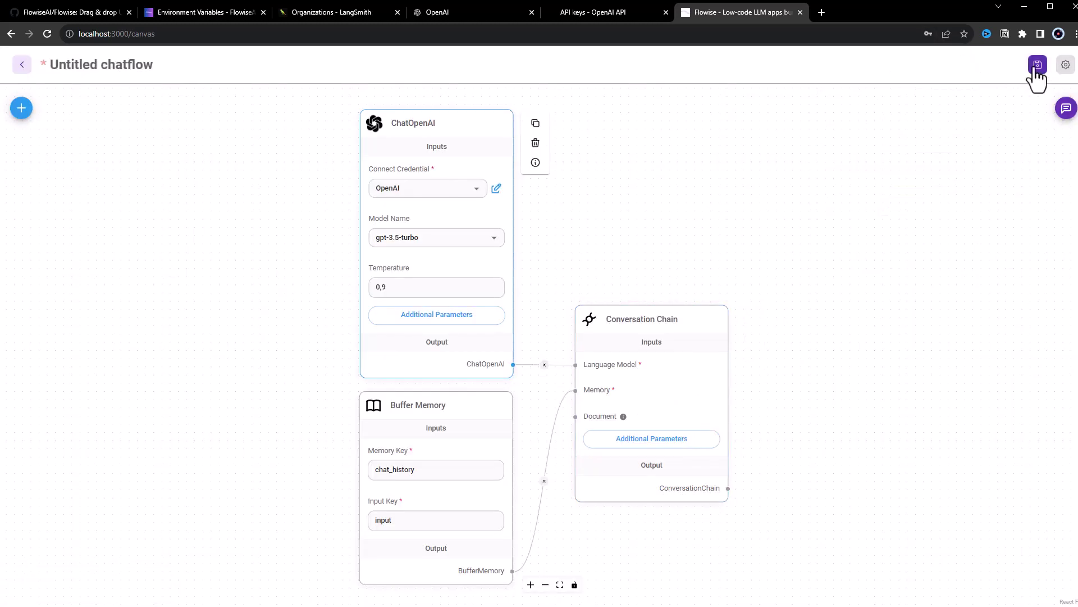
click(1038, 64)
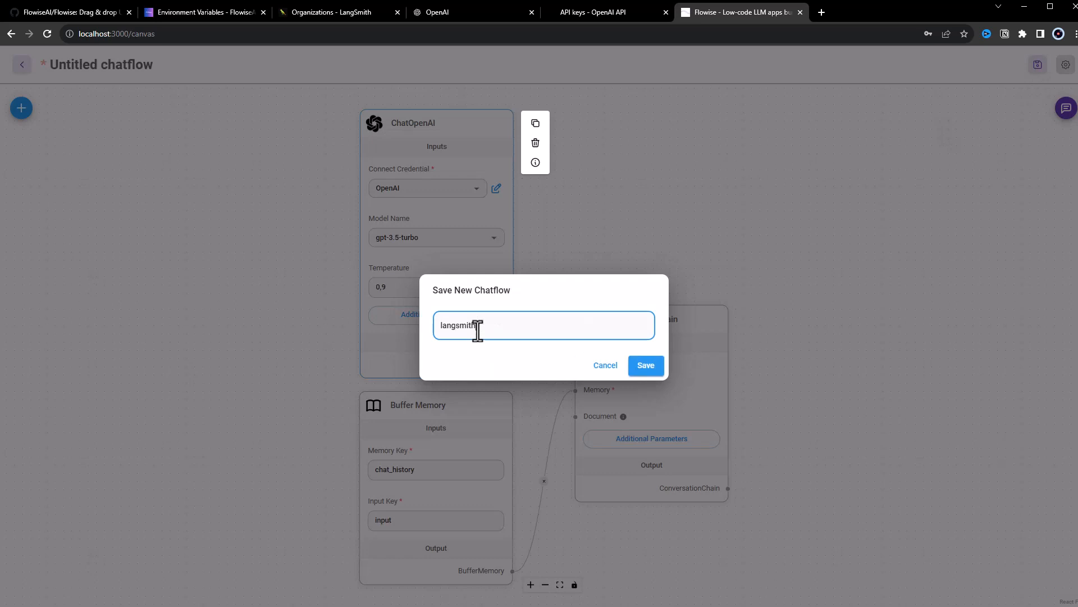
text(-flowise)
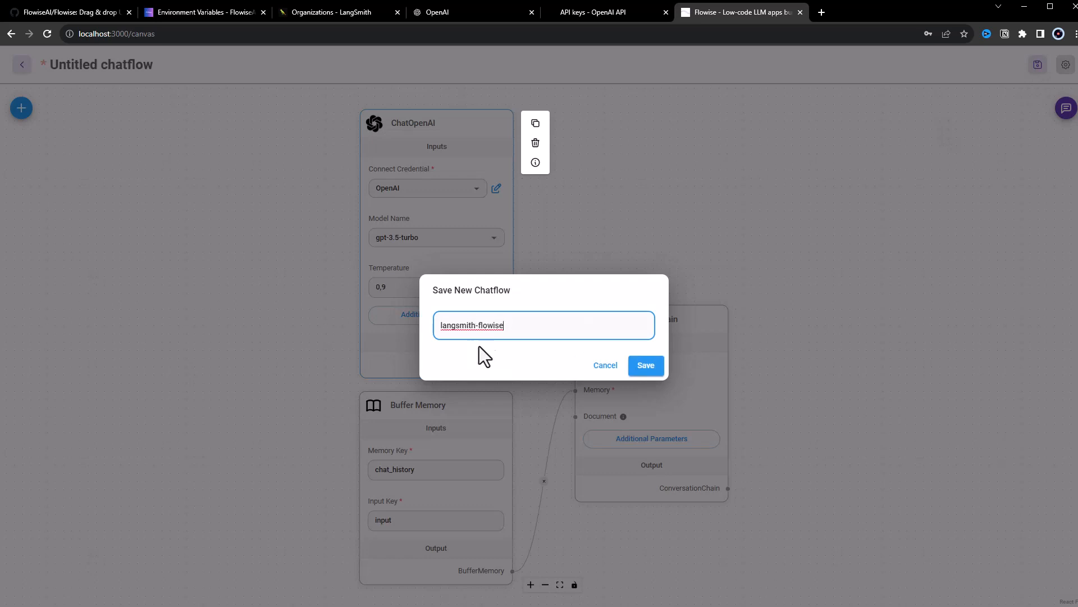
click(645, 365)
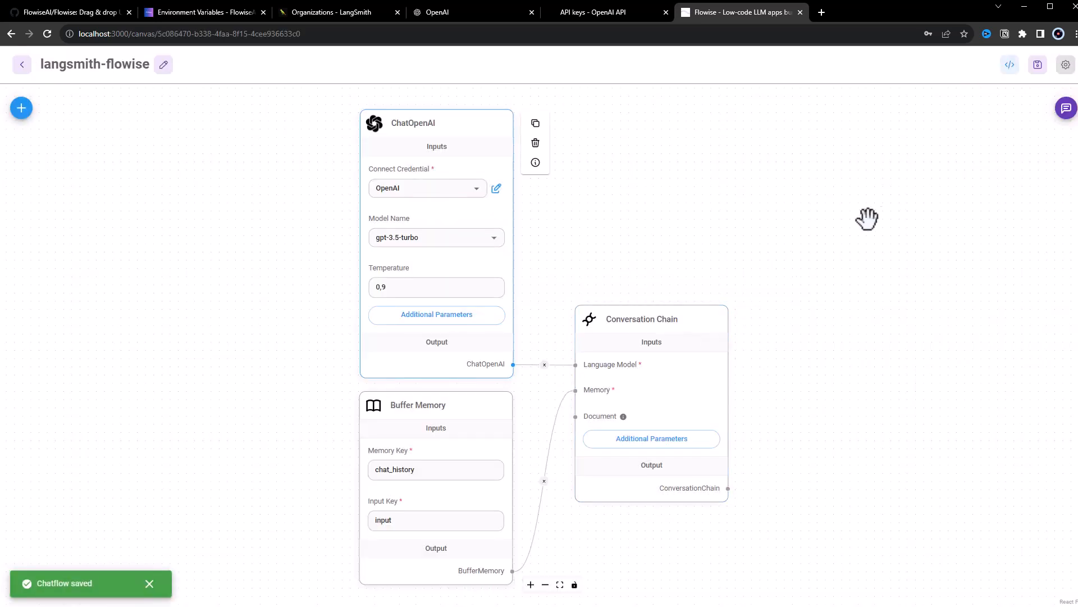
mouse_move(1065, 109)
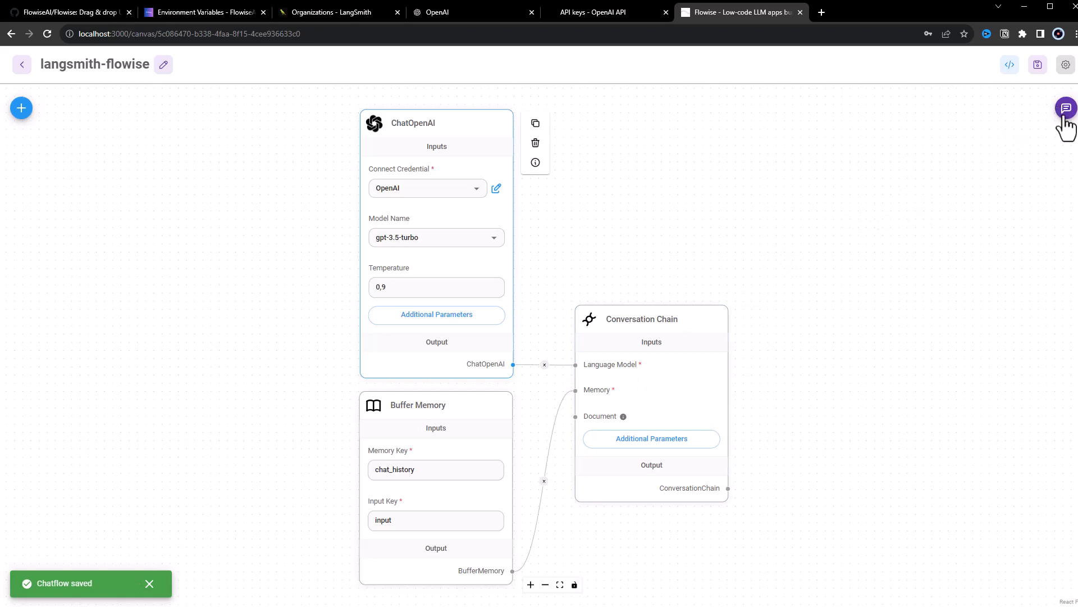
Step: Ask the chatflow 'What is AGI?' and then 'What is AI?' and review the answers
click(1066, 109)
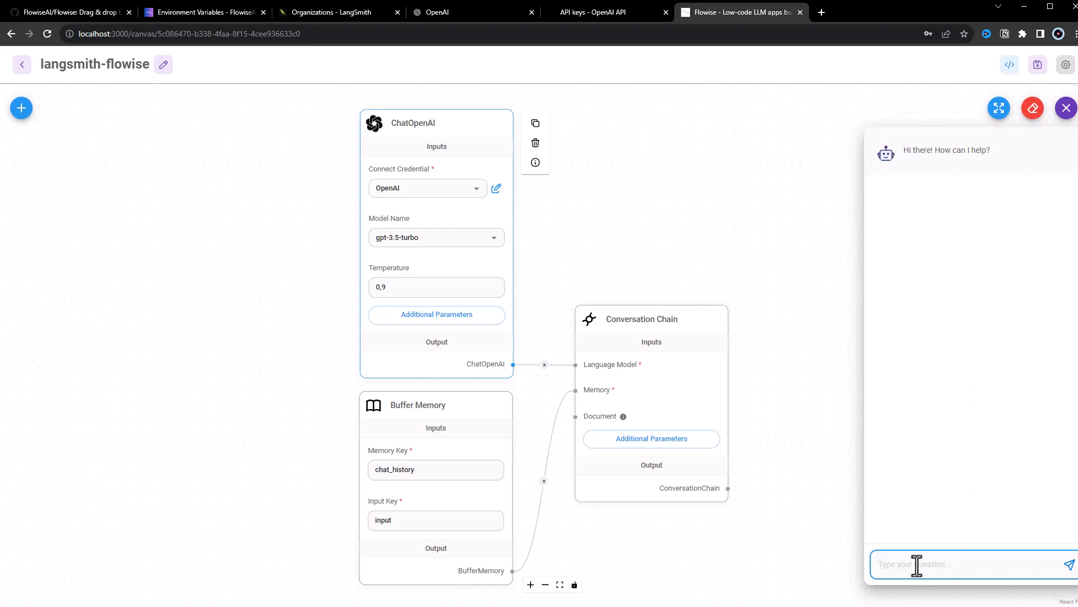
text(What is A)
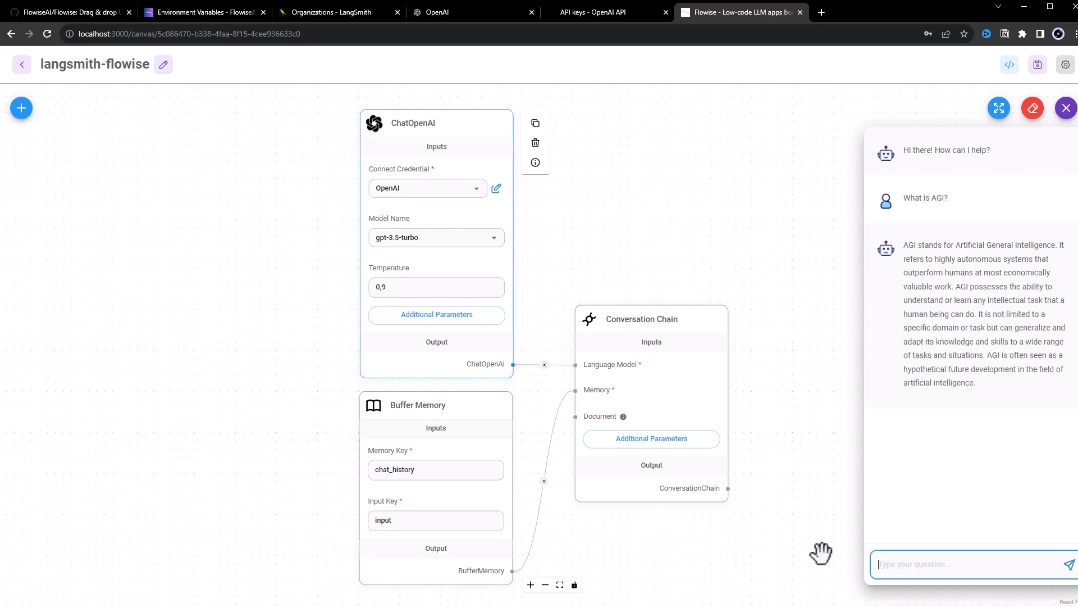
text(What is AI)
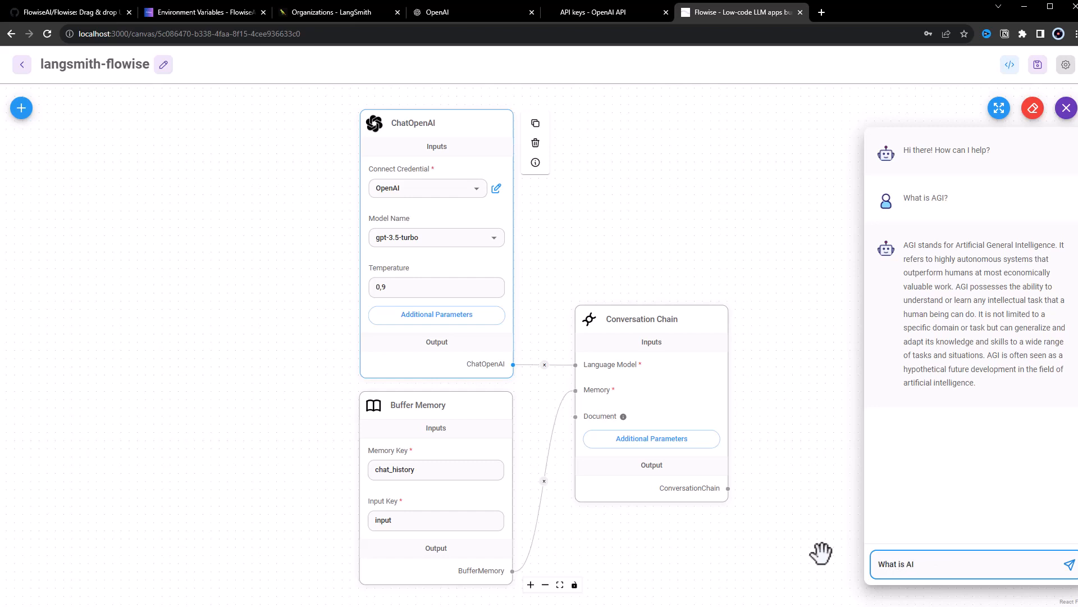
click(1069, 564)
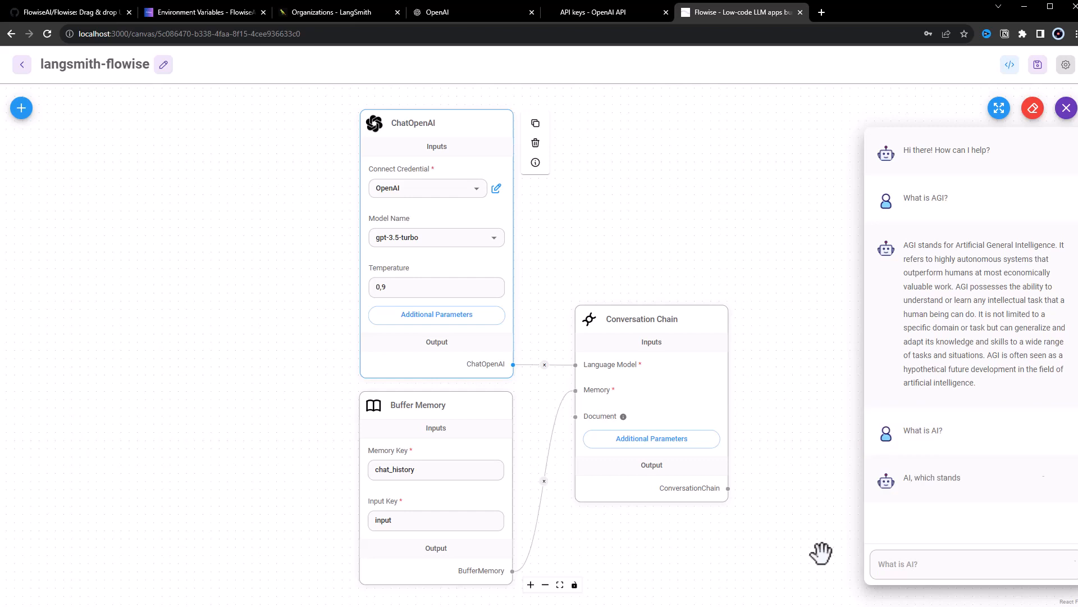
scroll(down, 3)
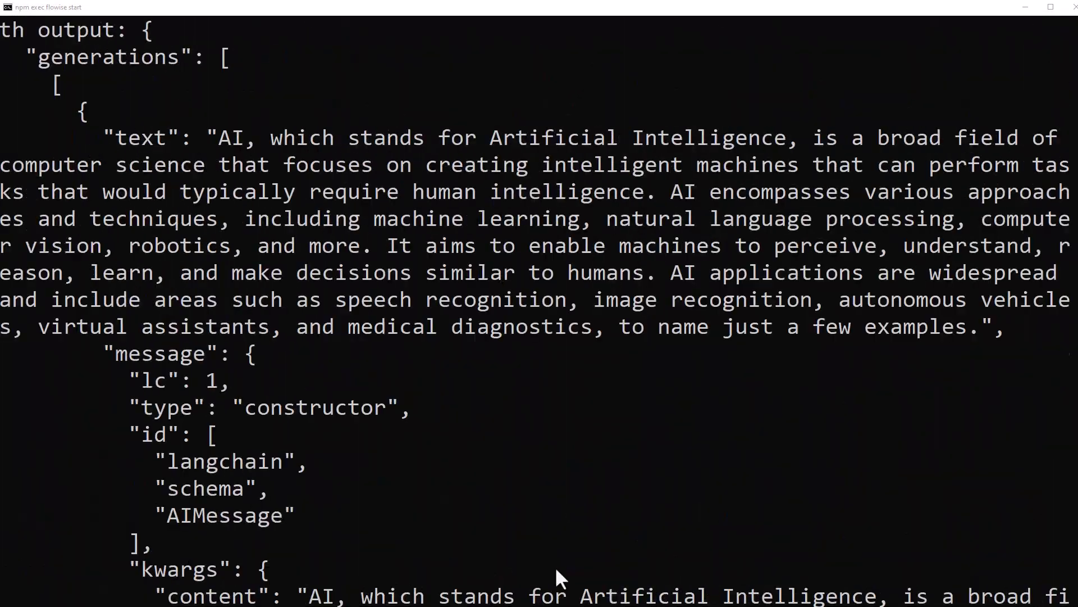
scroll(down, 3)
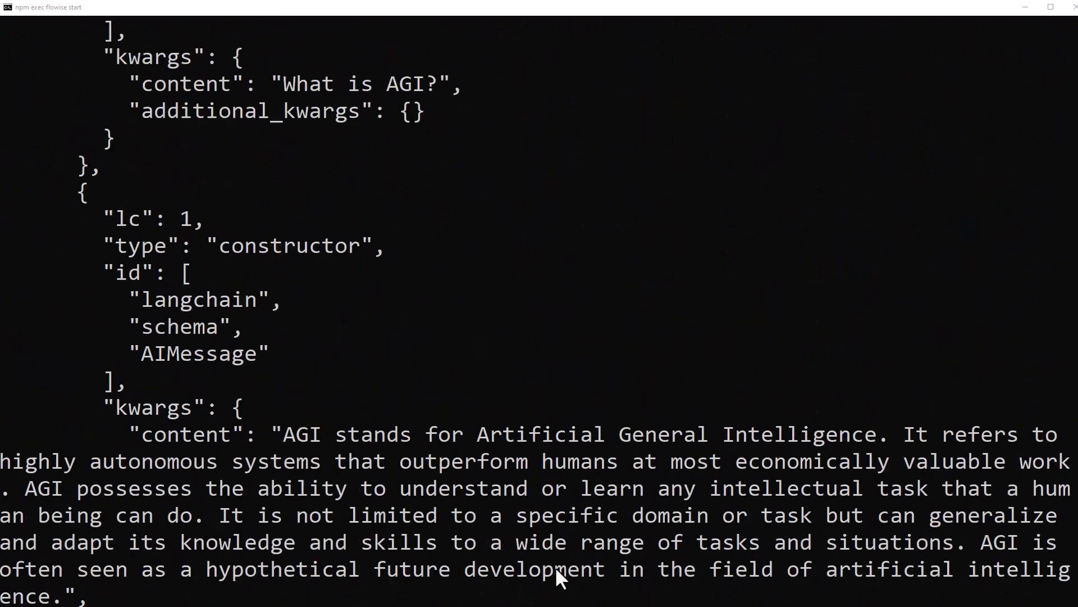
scroll(down, 3)
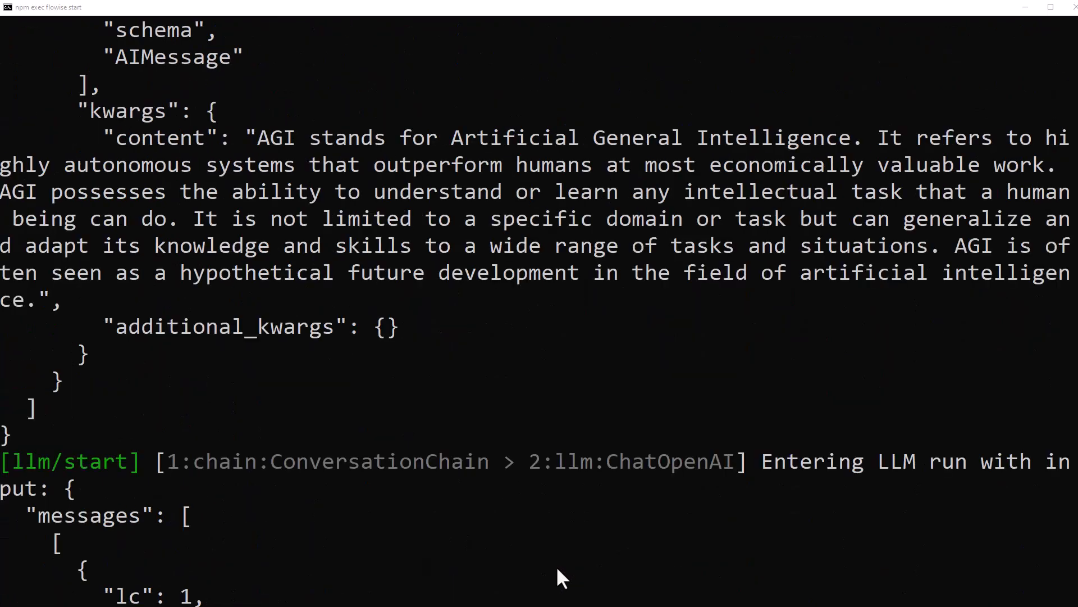
scroll(down, 3)
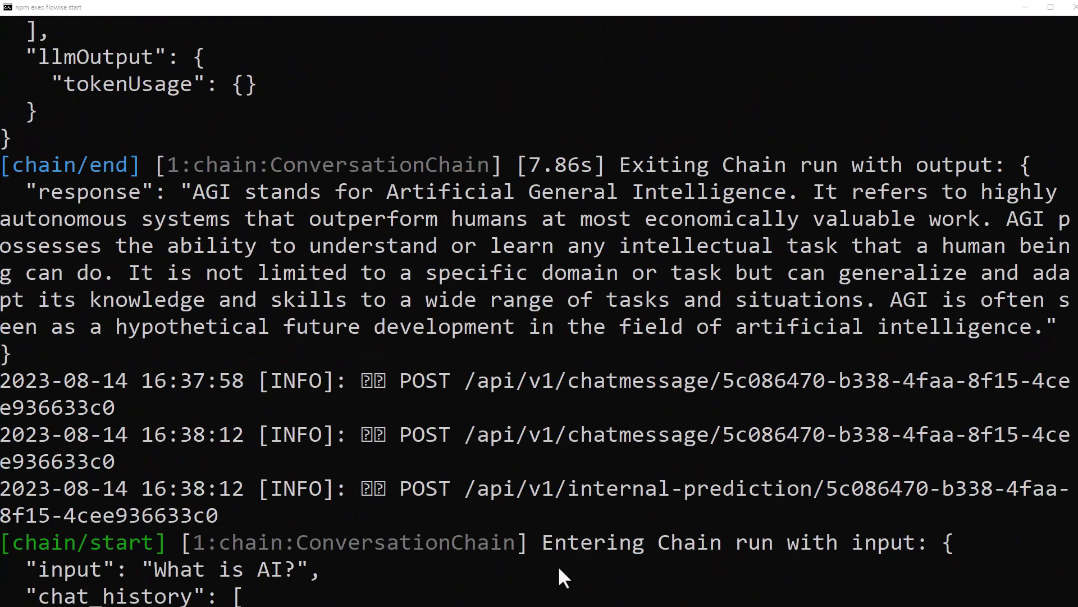
scroll(down, 3)
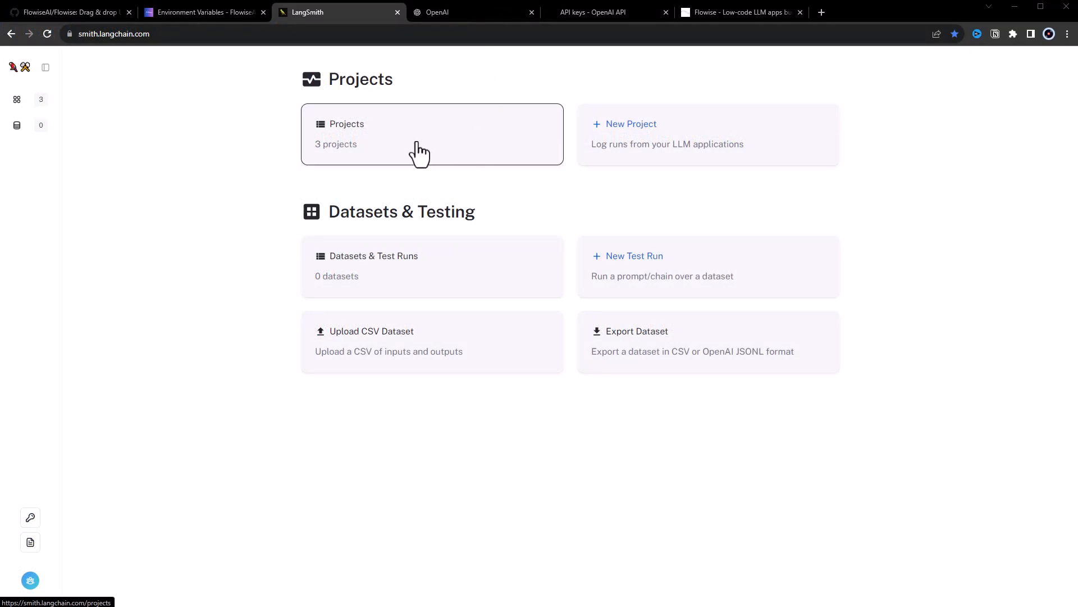
Step: Open the LangSmith projects table showing langsmith-flowise with 2 runs and 426 tokens
click(420, 135)
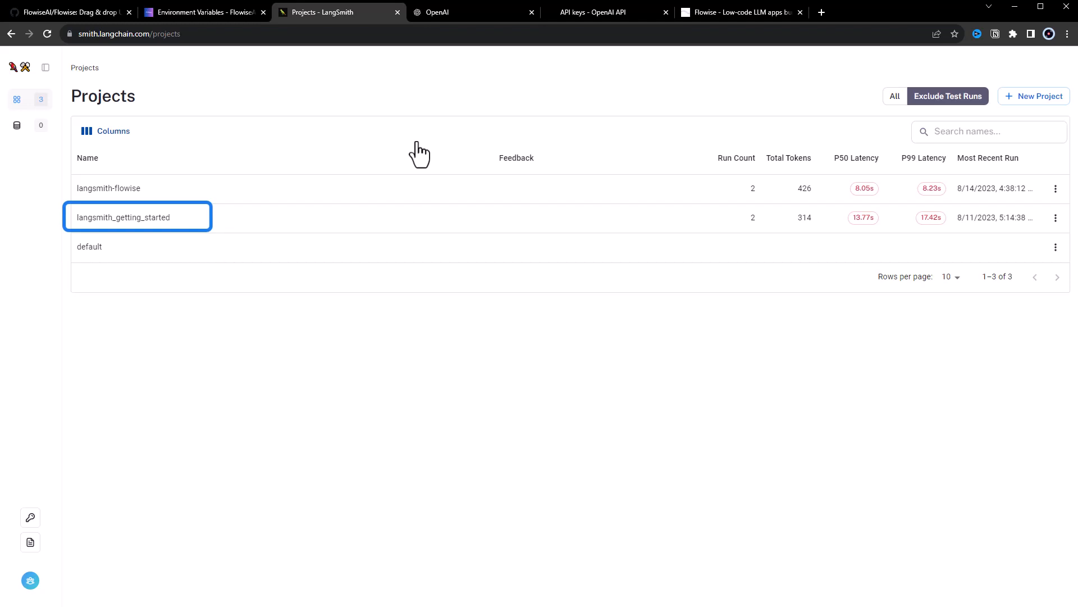
click(420, 151)
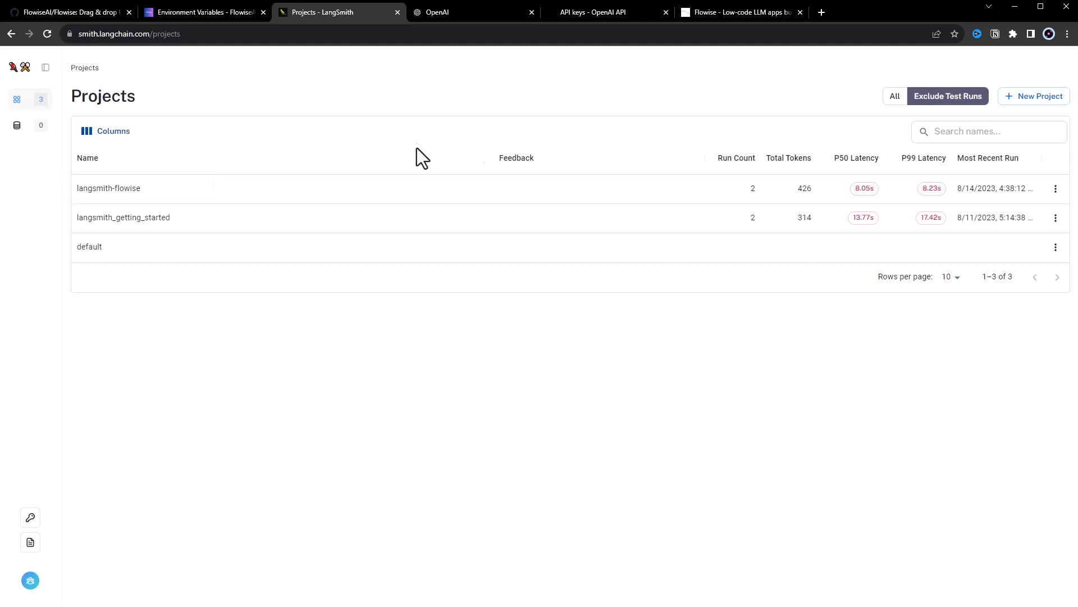
mouse_move(505, 217)
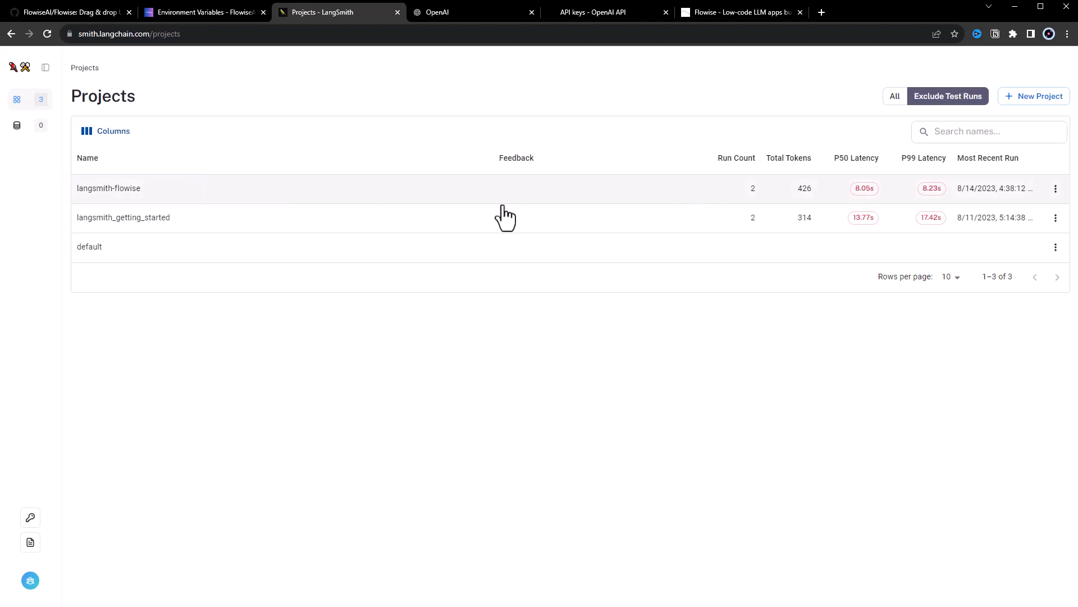
Step: Inspect the first ConversationChain trace's ChatOpenAI and chain steps in langsmith-flowise
click(108, 188)
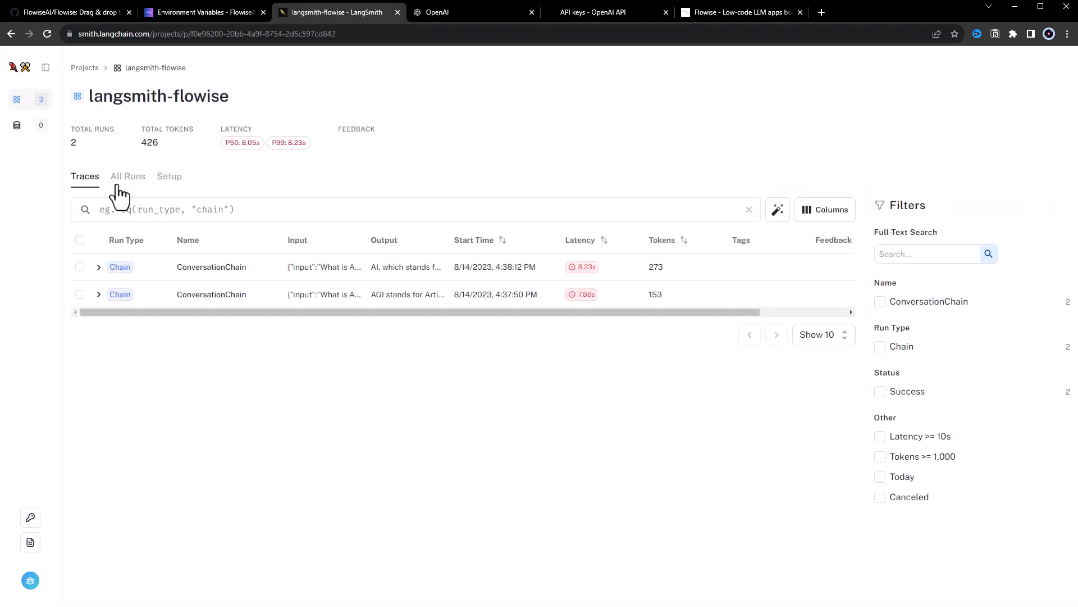
mouse_move(102, 304)
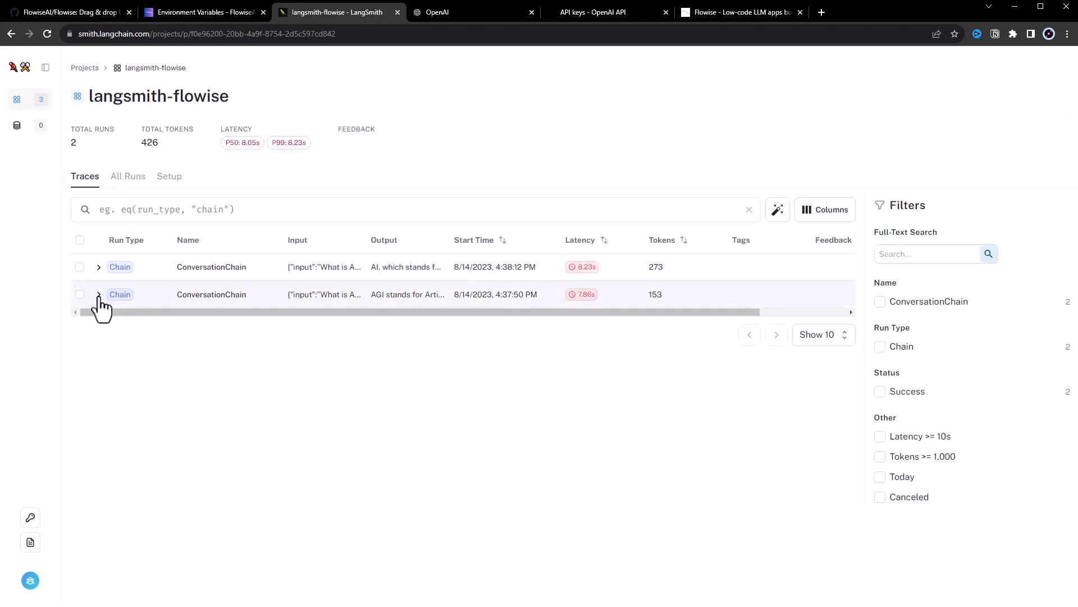
click(211, 294)
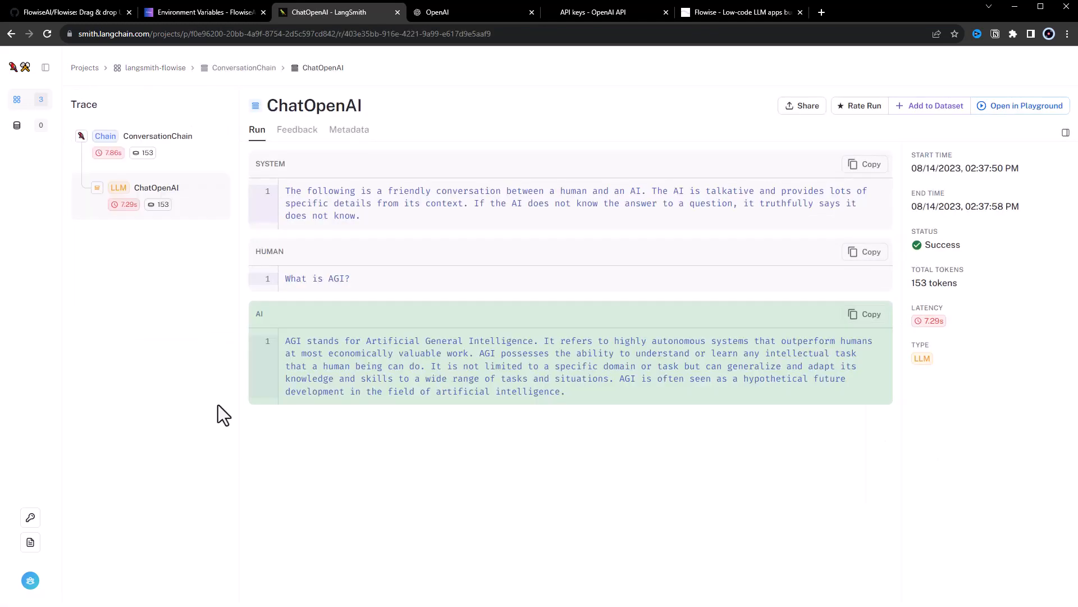
click(158, 136)
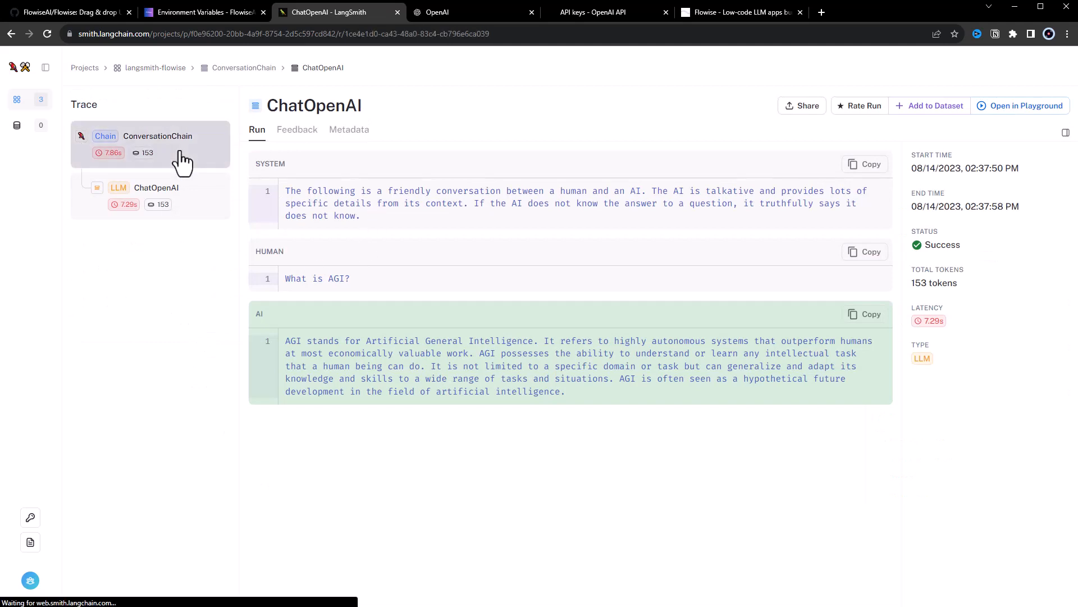
click(155, 67)
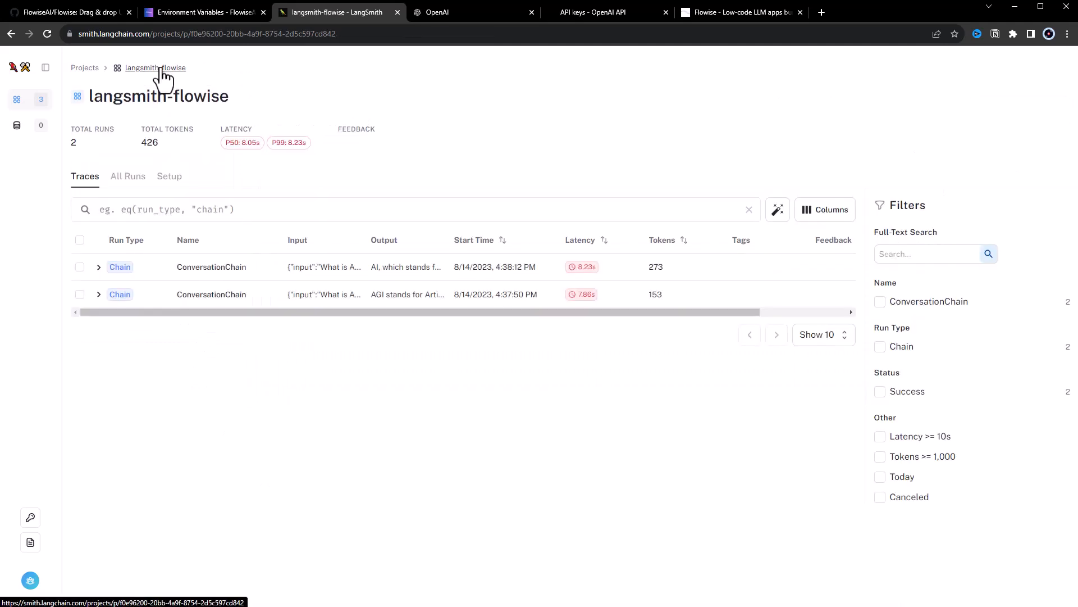
Step: Open the newer ConversationChain trace and review its ChatOpenAI step and chat-history input
click(211, 267)
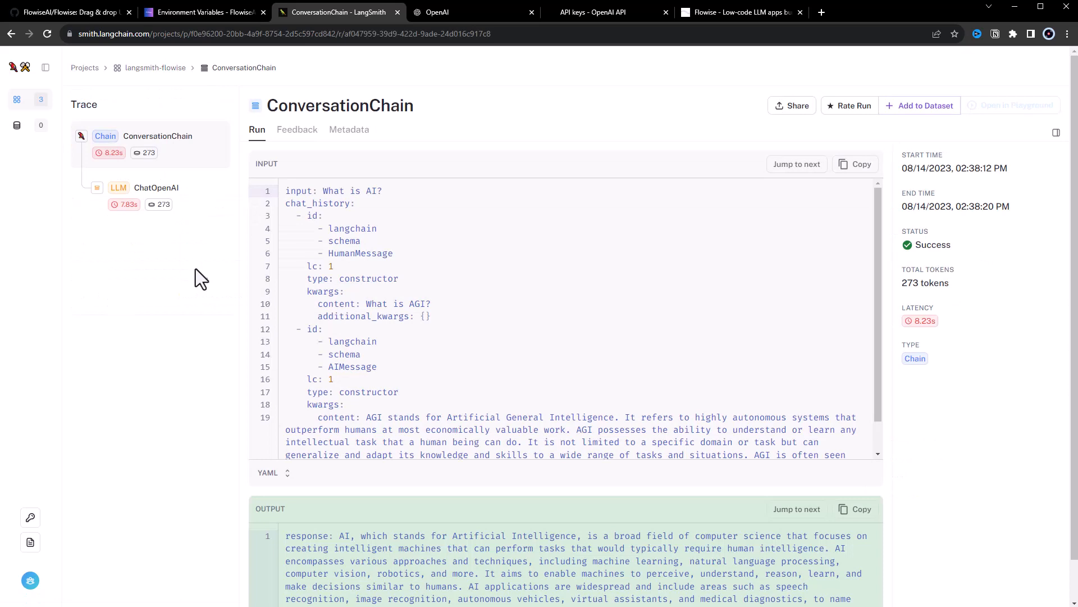
click(156, 187)
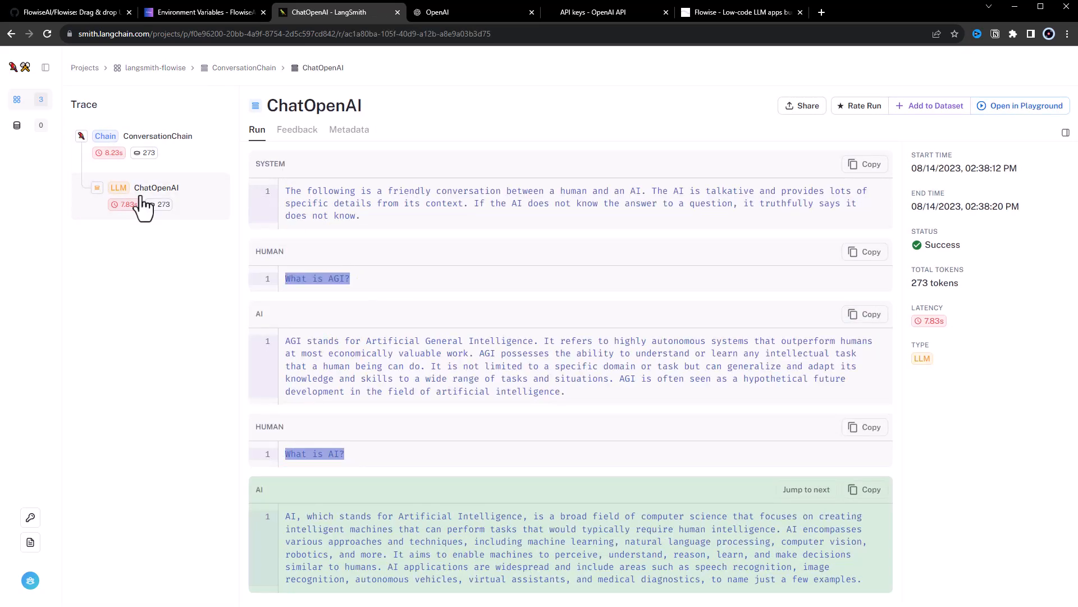
click(158, 135)
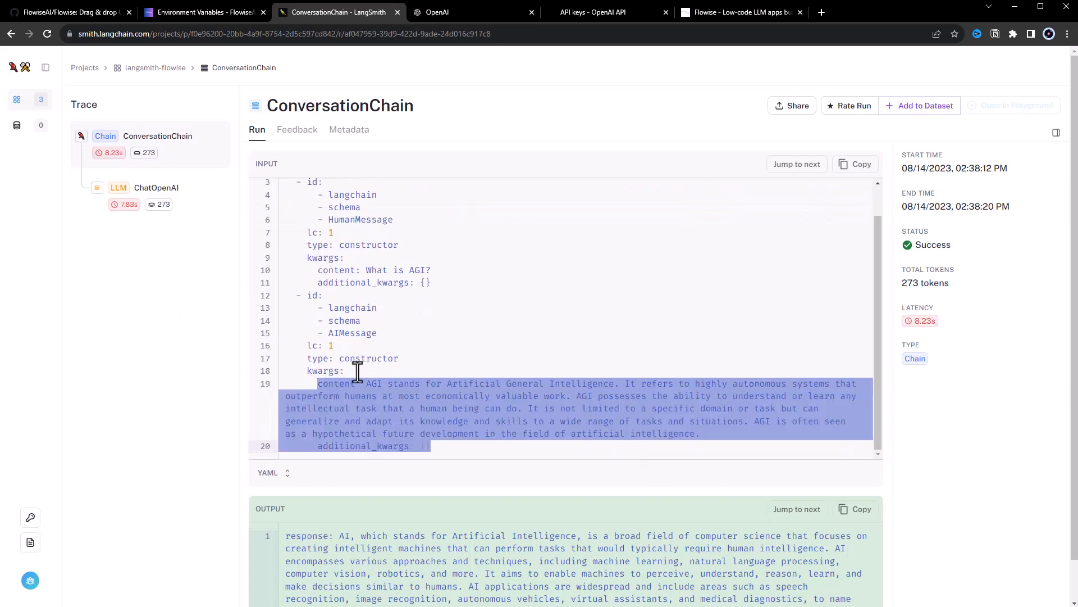
click(192, 314)
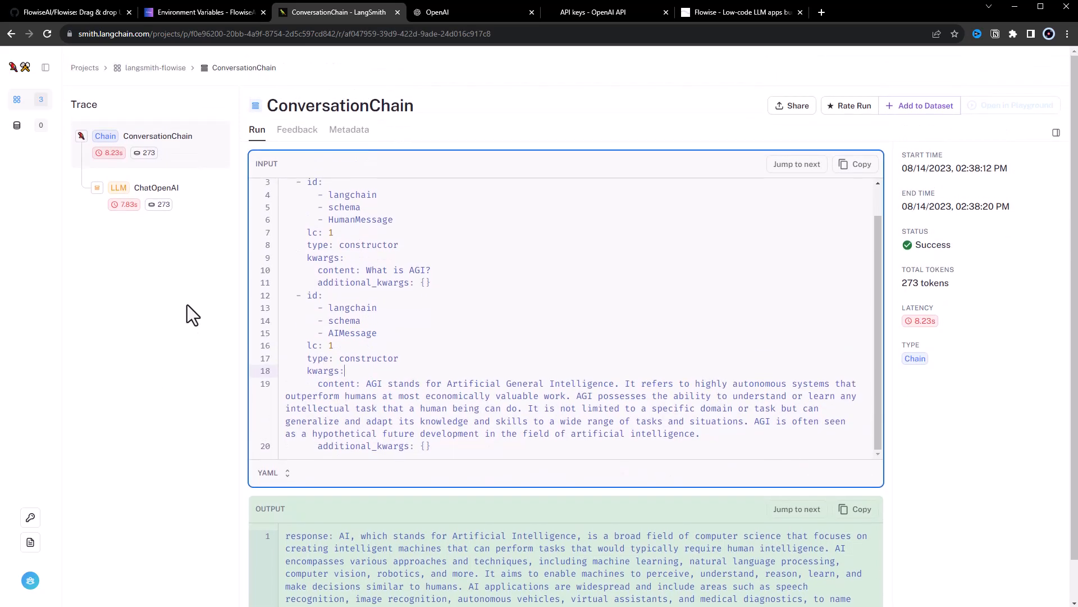
Step: Review the chain run's Metadata YAML with gpt-3.5-turbo config, then return to the traces
click(349, 130)
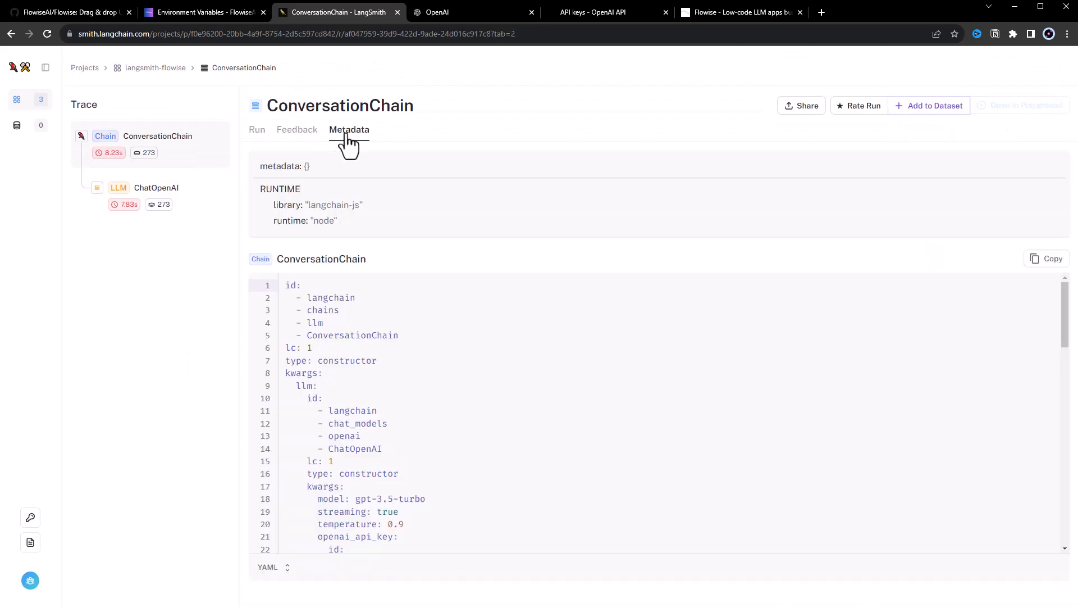
double_click(317, 204)
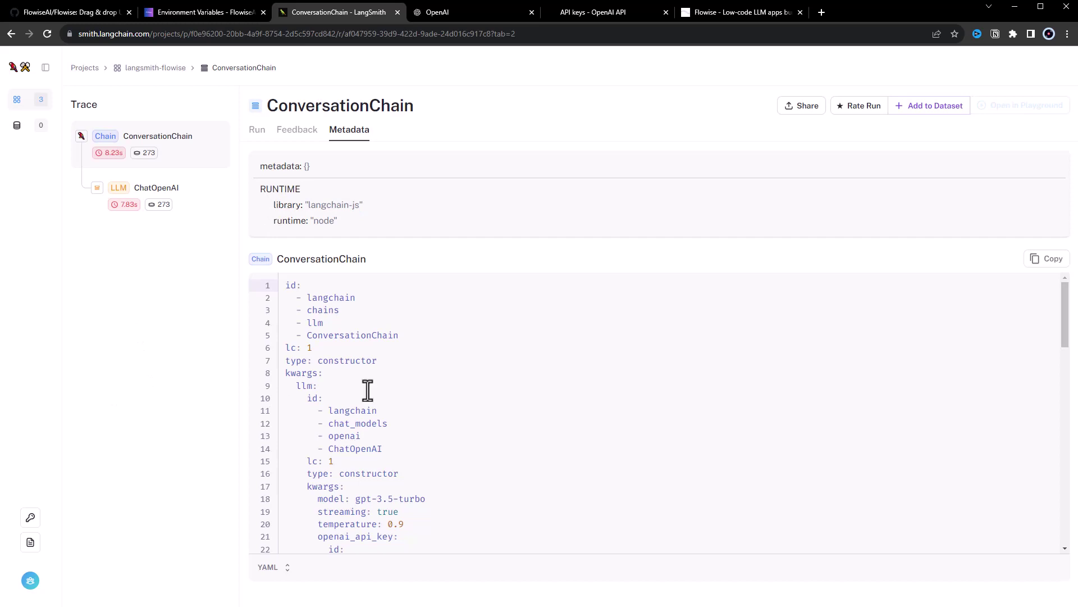
scroll(down, 3)
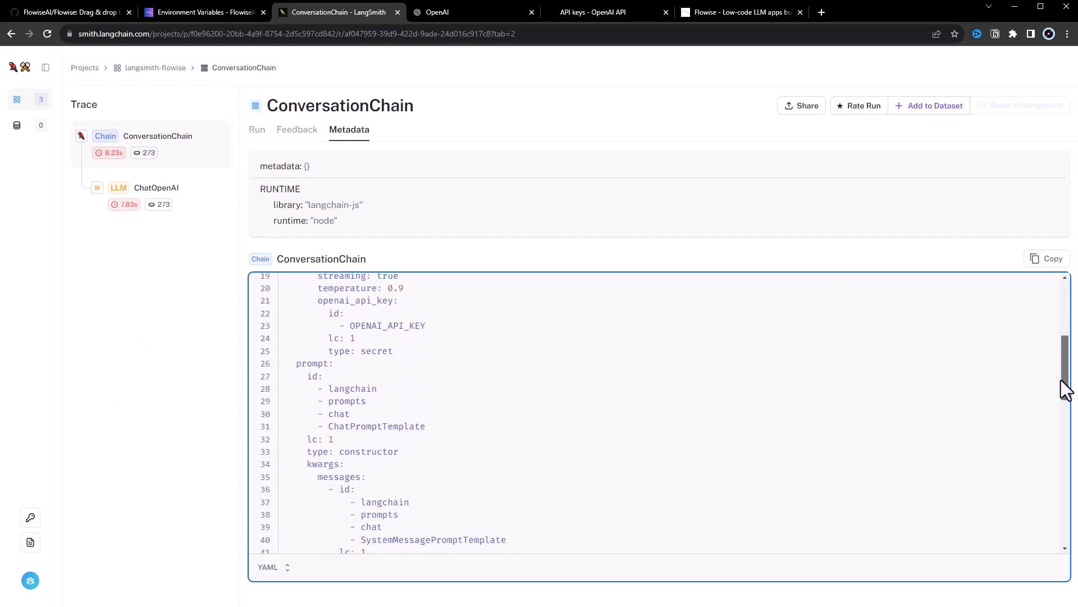
scroll(down, 3)
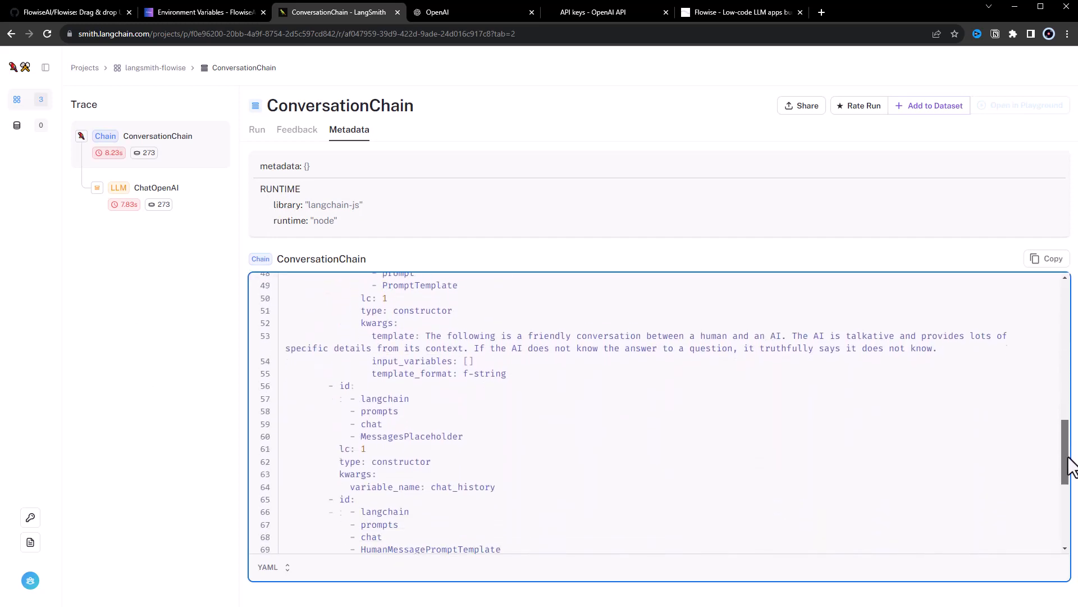
scroll(down, 3)
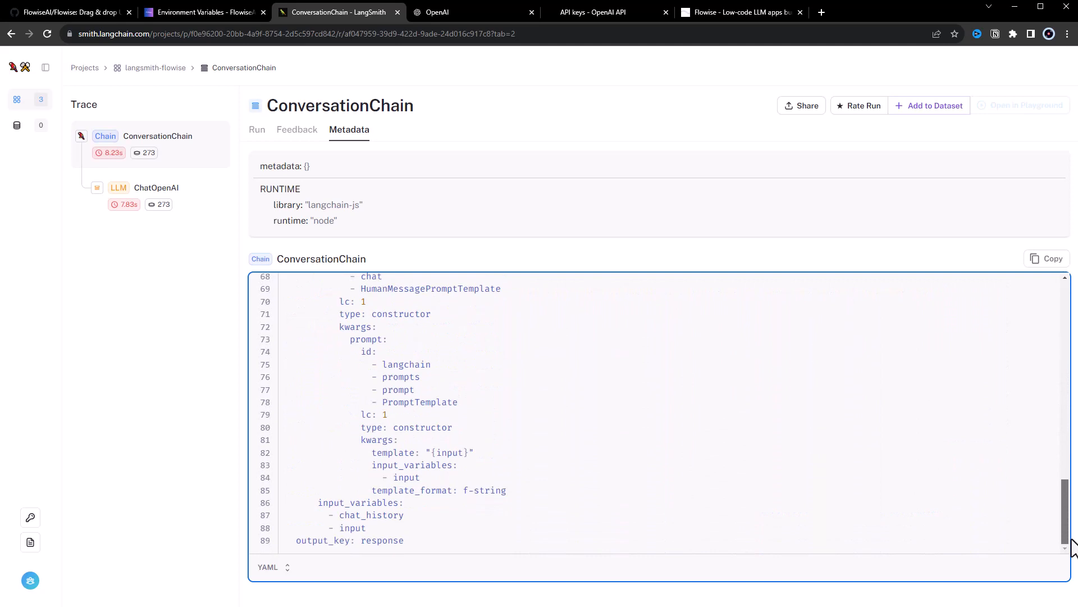
mouse_move(155, 67)
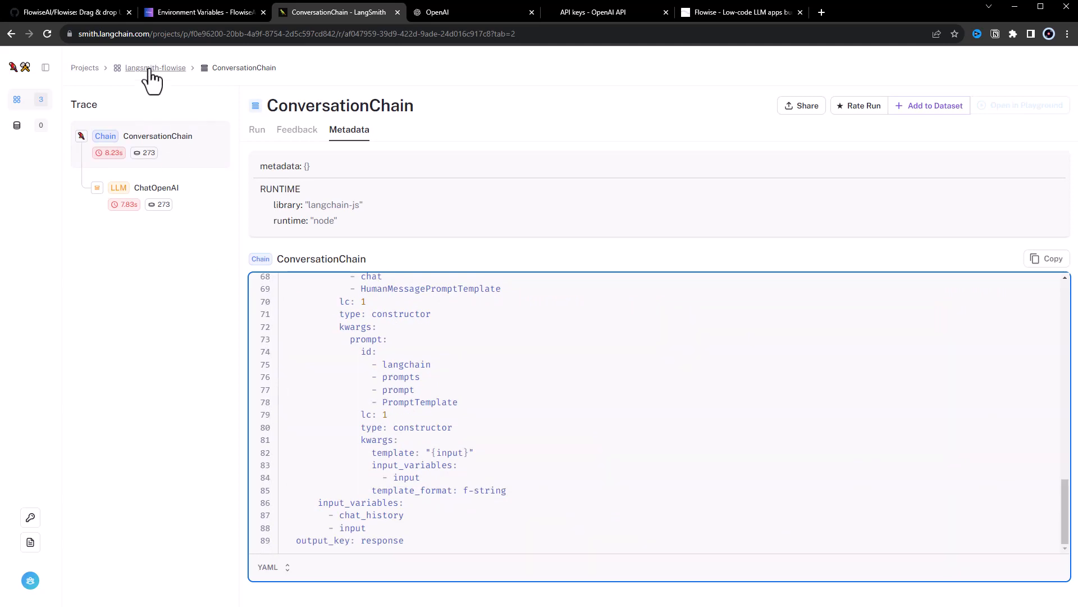
click(155, 68)
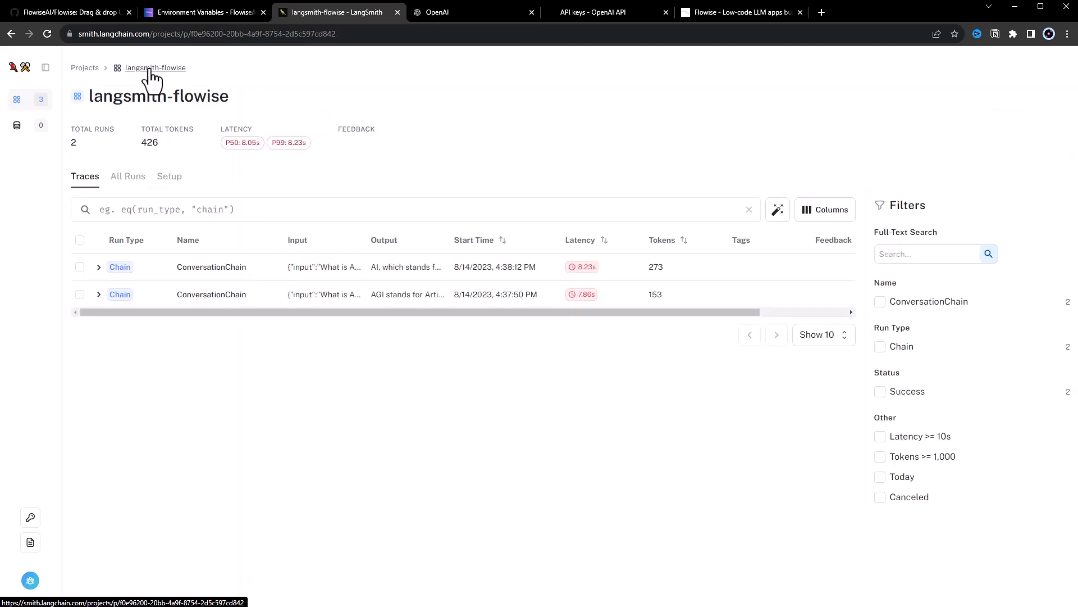
Step: Add Prompt Tokens and Completion Tokens columns to the projects table (230 and 196)
click(84, 67)
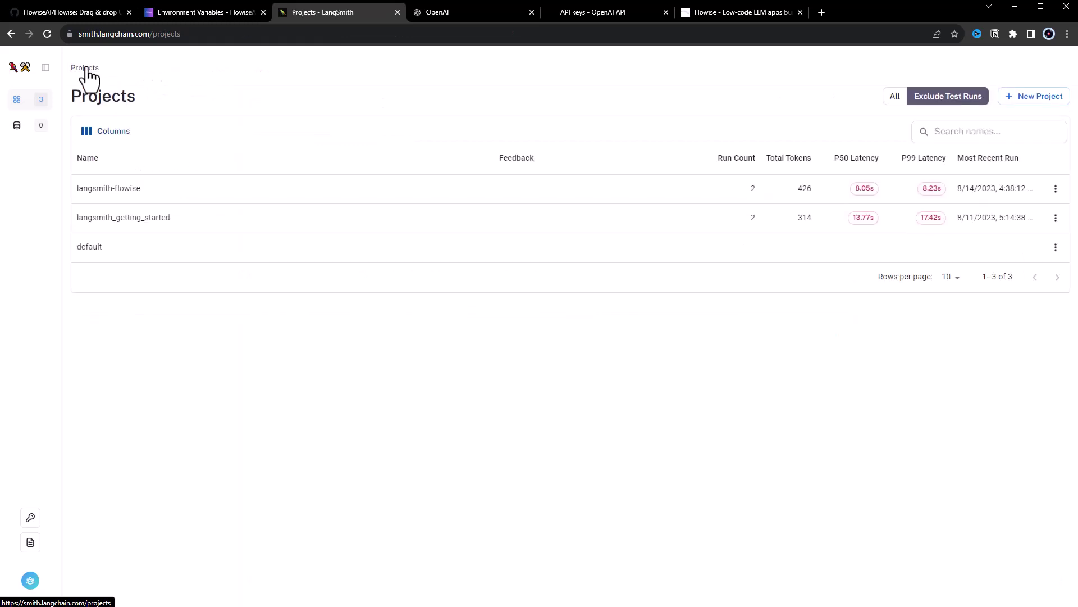
click(105, 131)
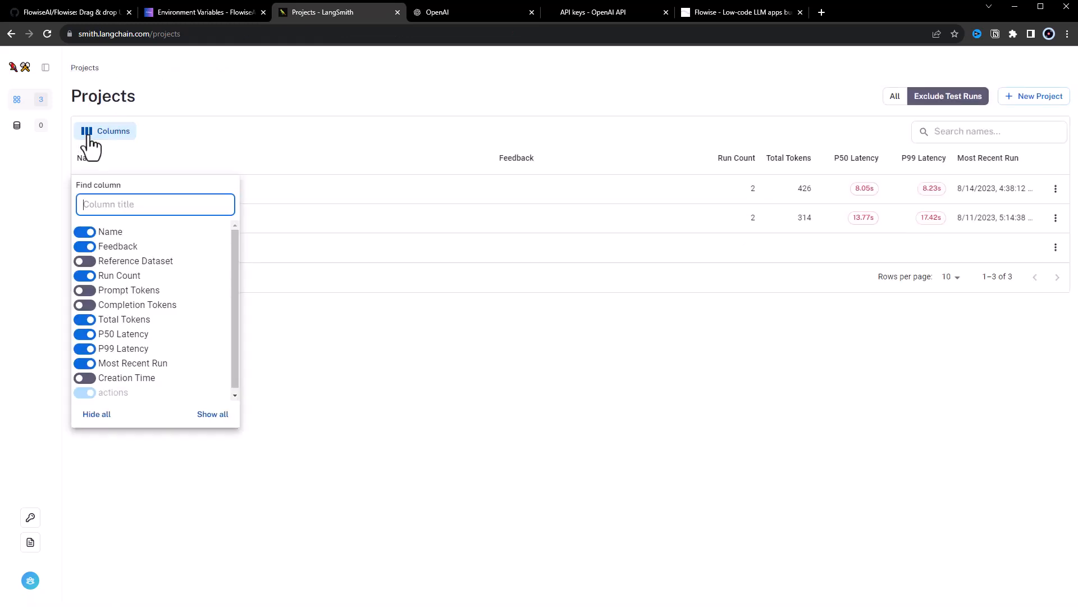
click(84, 289)
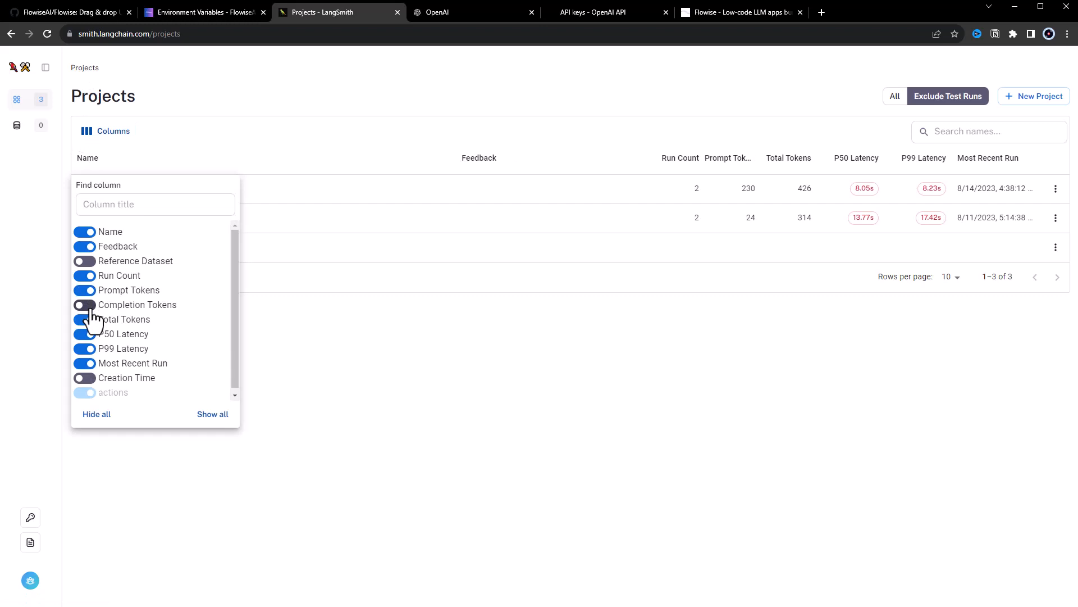
click(84, 304)
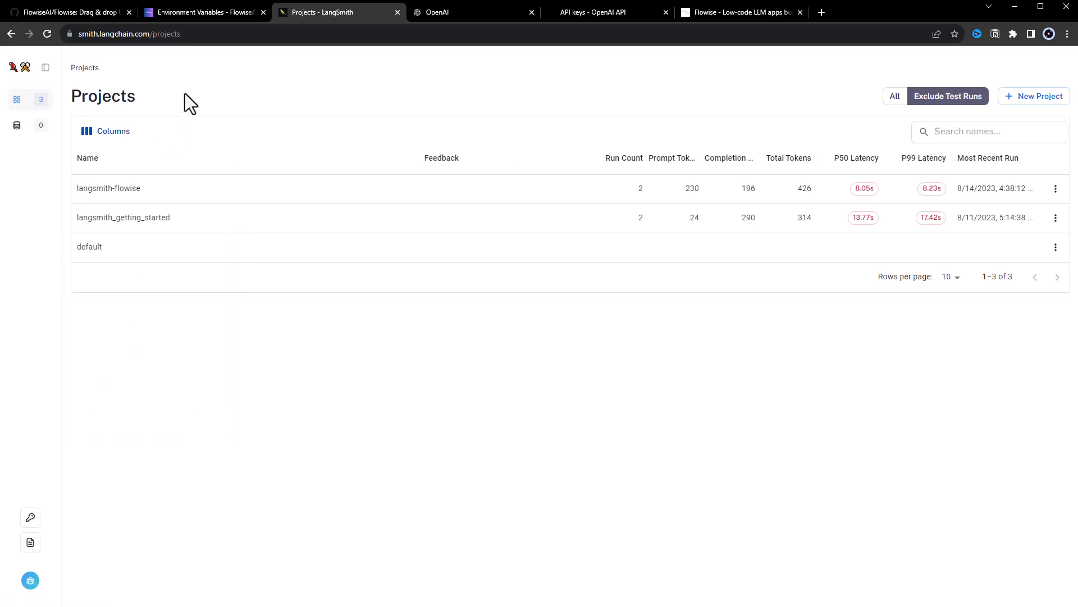
mouse_move(739, 380)
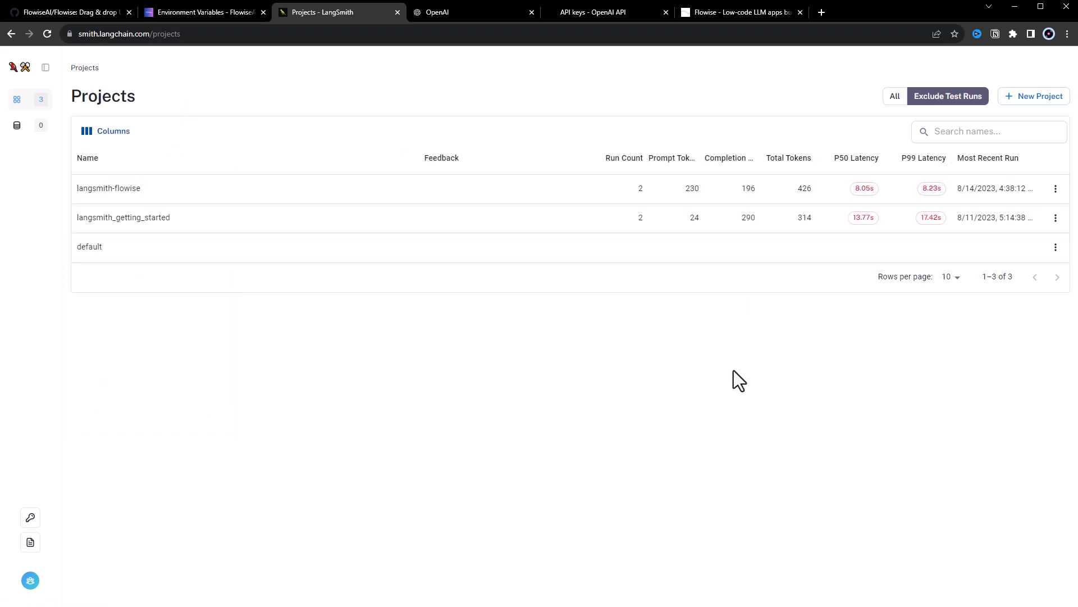
mouse_move(735, 487)
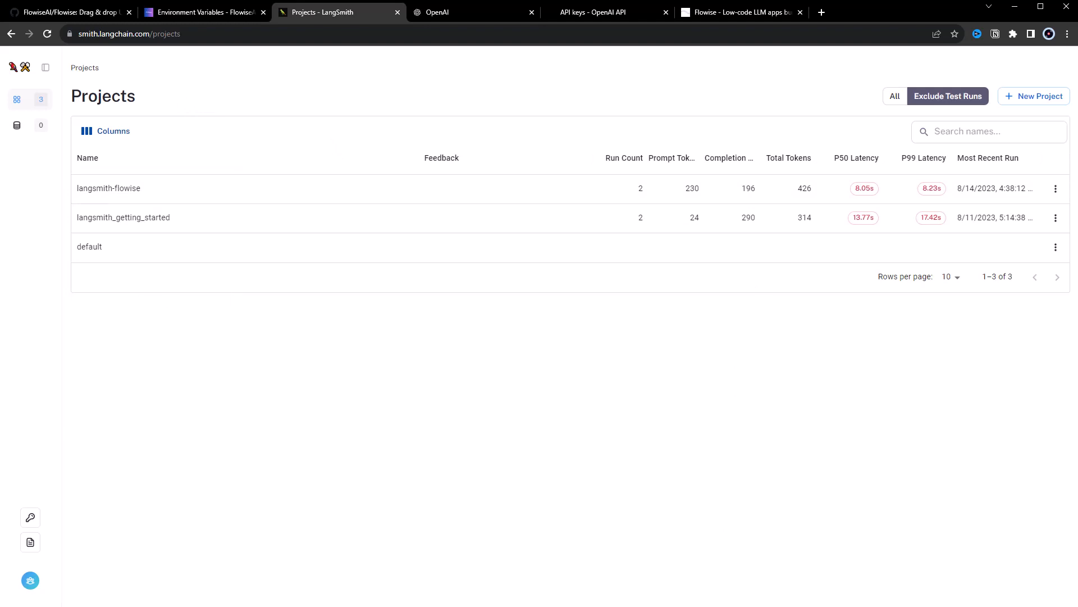
click(69, 12)
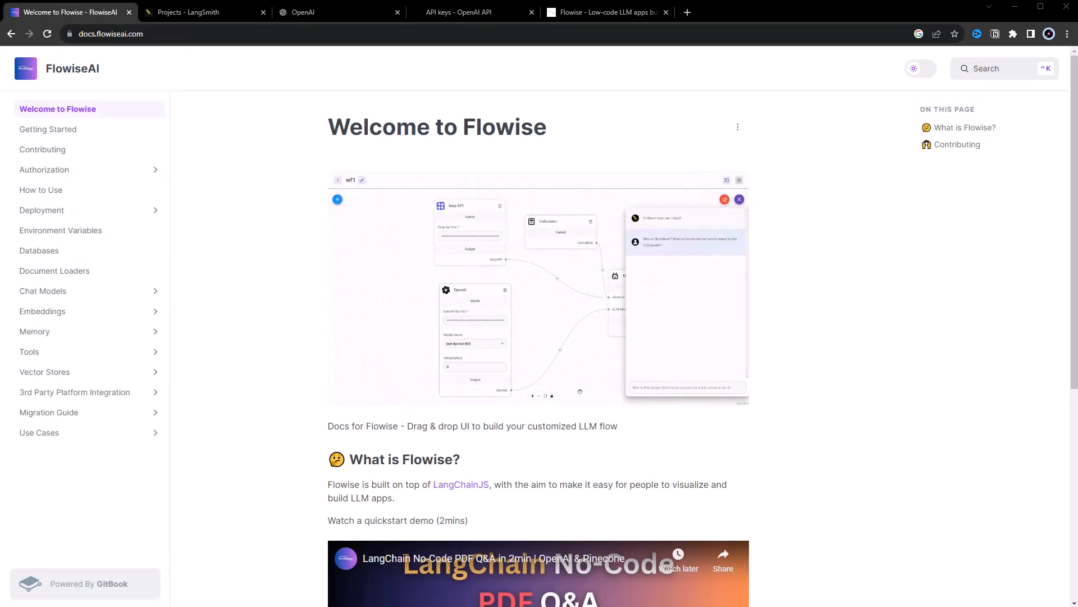
Step: Show the Environment Variables page's LangSmith Tracing section with the four LANGCHAIN variables
click(110, 33)
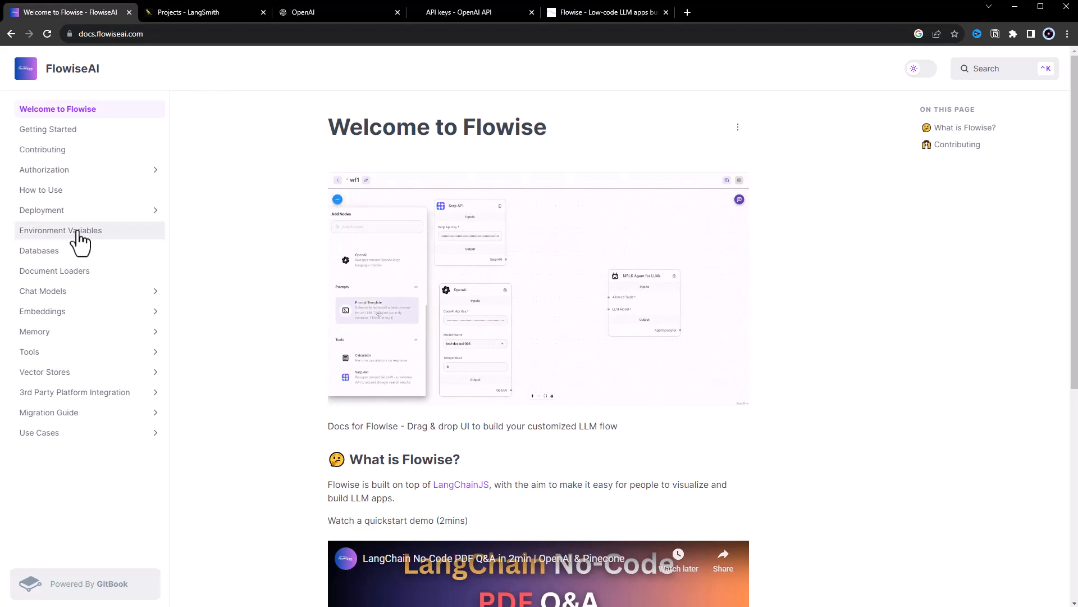
click(61, 230)
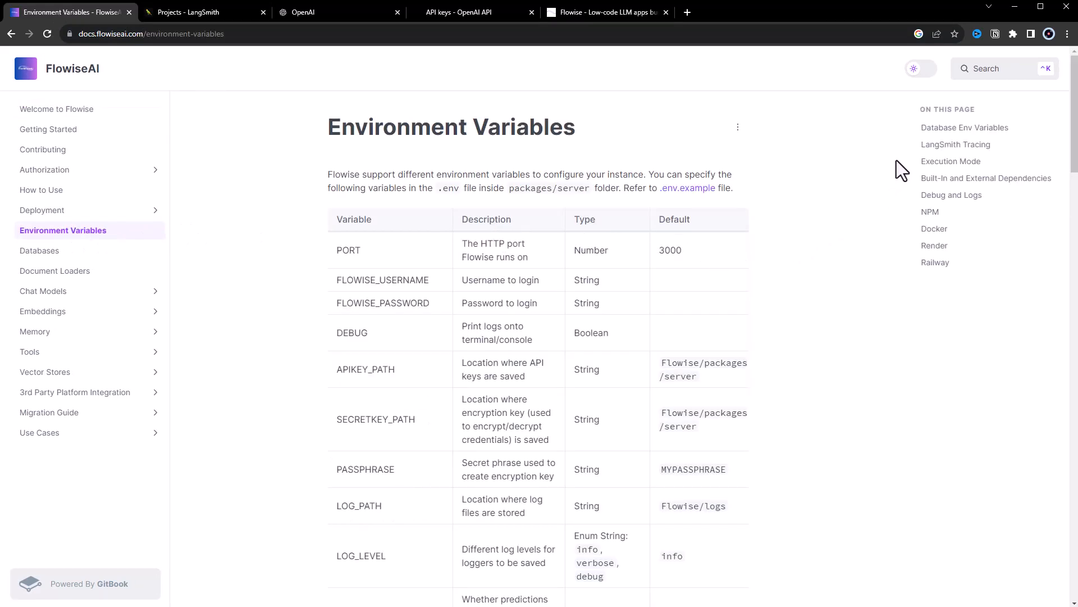
click(956, 144)
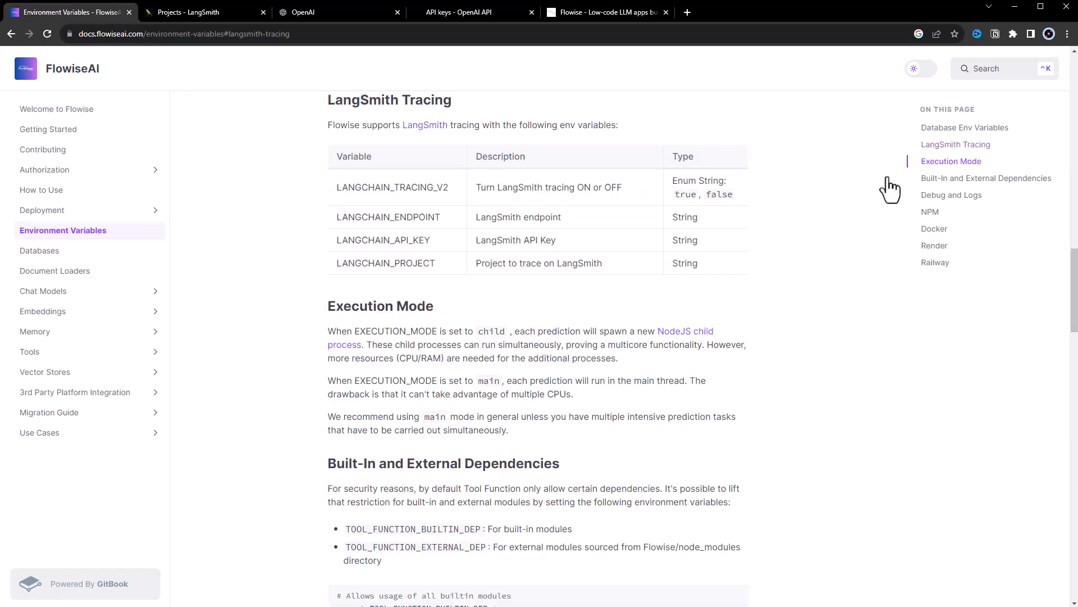